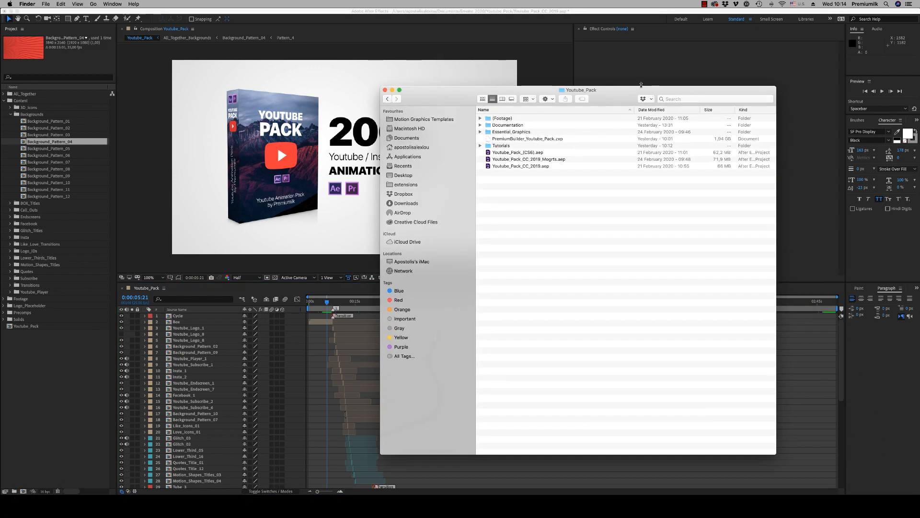
Point out the CC 2019 project files, the PremiumBuilder .zxp extension and the Essential_Graphics folder.
{"action": "left_click", "coordinate": [528, 153]}
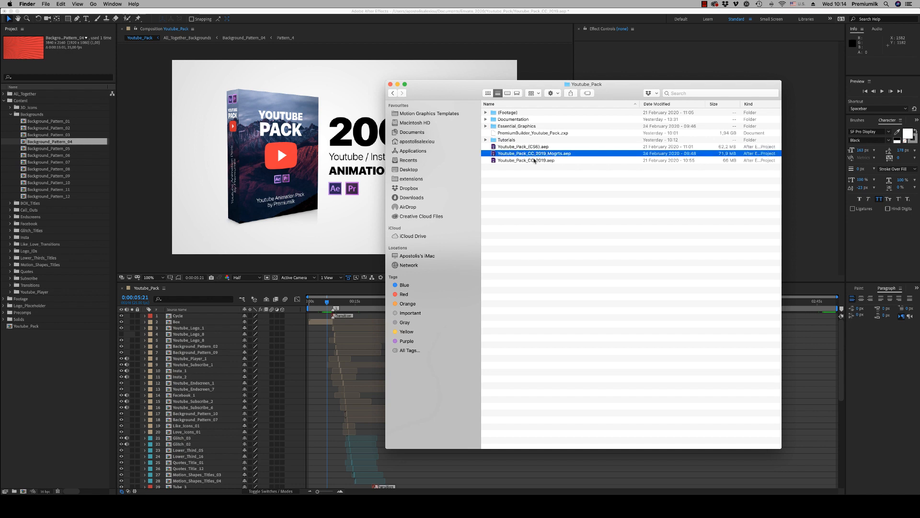
{"action": "left_click", "coordinate": [525, 160]}
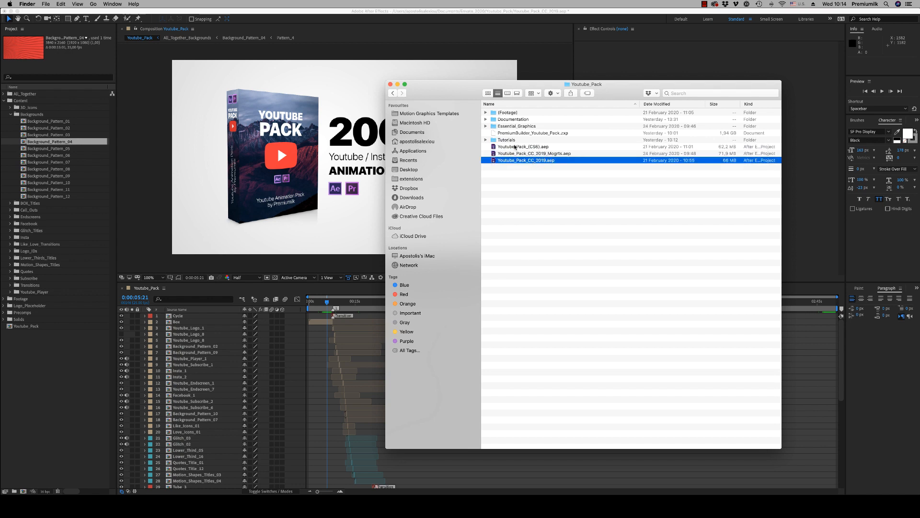
{"action": "left_click", "coordinate": [532, 132]}
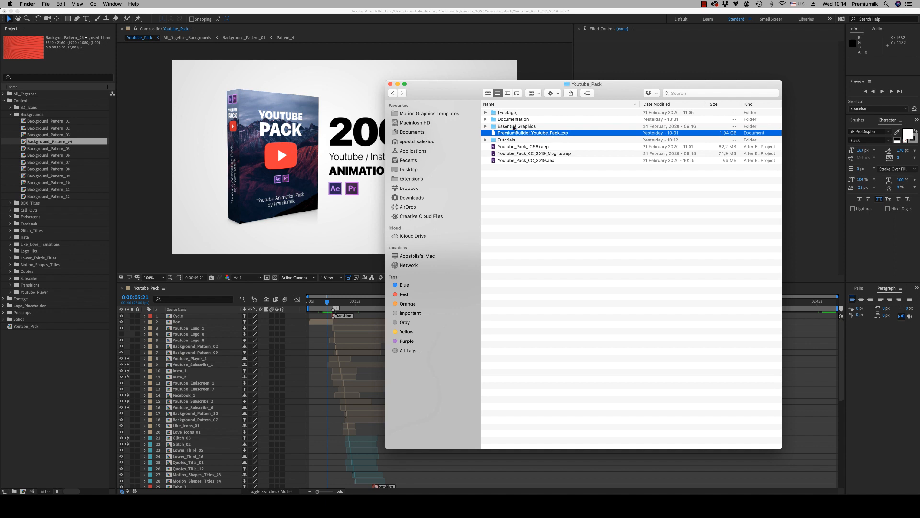
{"action": "left_click", "coordinate": [516, 126]}
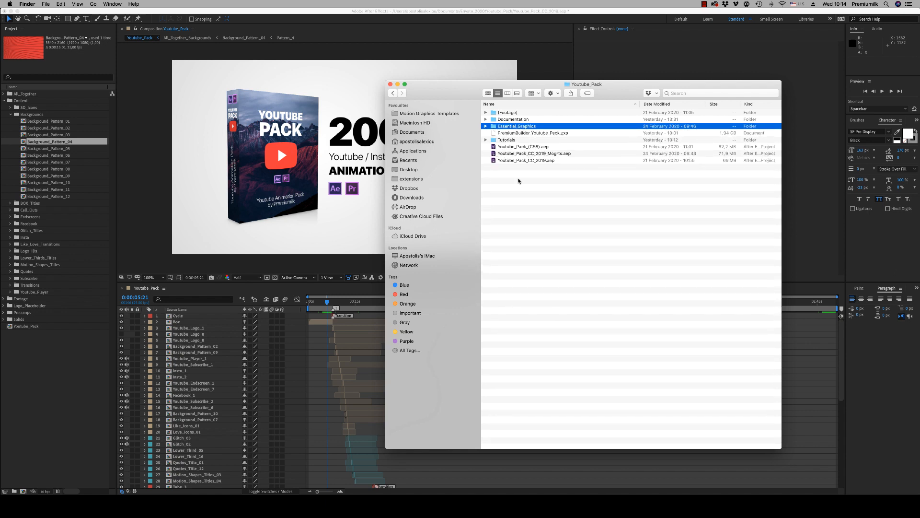
{"action": "left_click", "coordinate": [533, 132]}
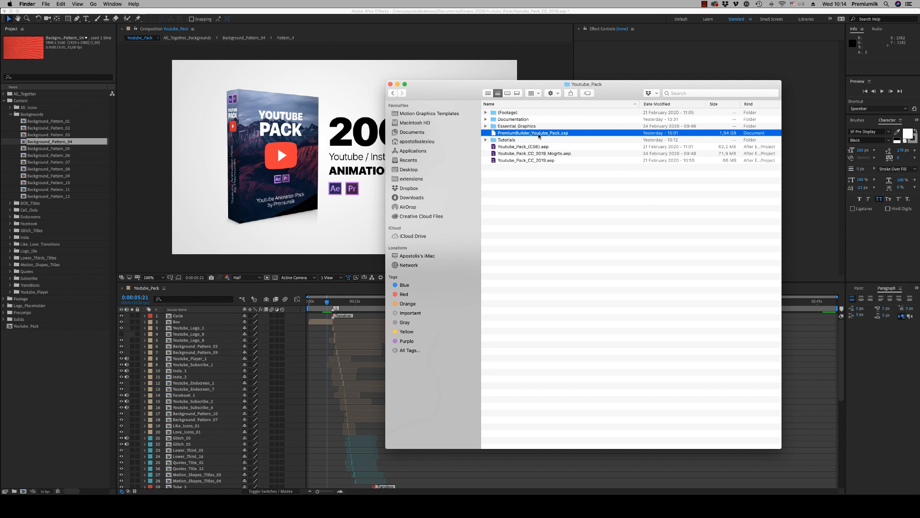
{"action": "mouse_move", "coordinate": [530, 146]}
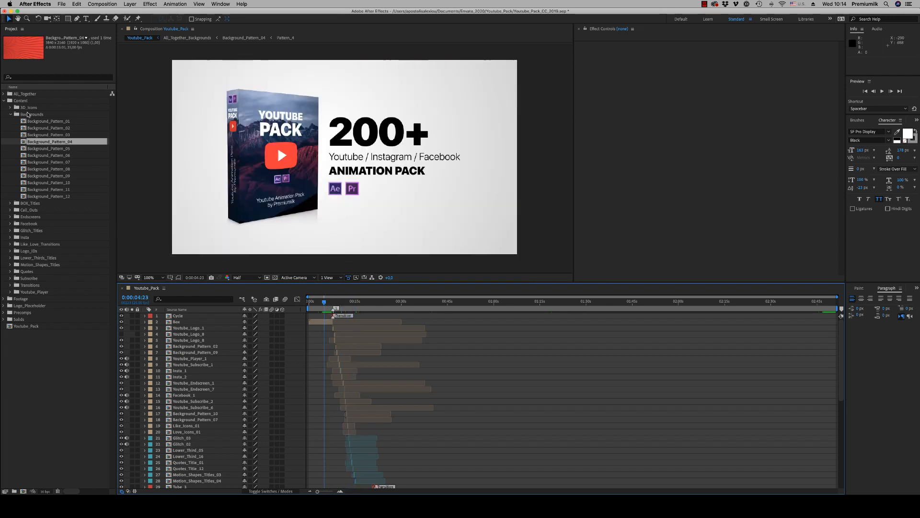
Browse the Backgrounds and BOX_Titles folders, opening BOX_Title_01 and then BOX_Title_04.
{"action": "left_click", "coordinate": [49, 121]}
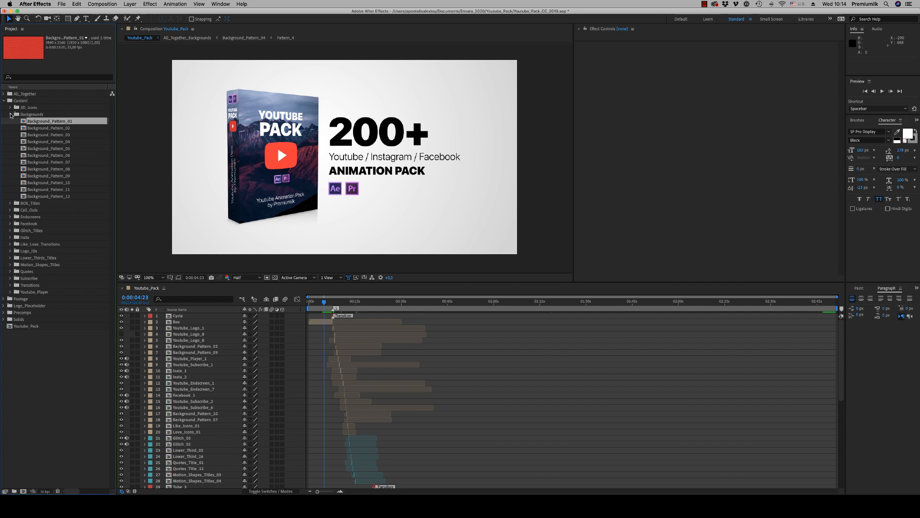
{"action": "left_click", "coordinate": [10, 121]}
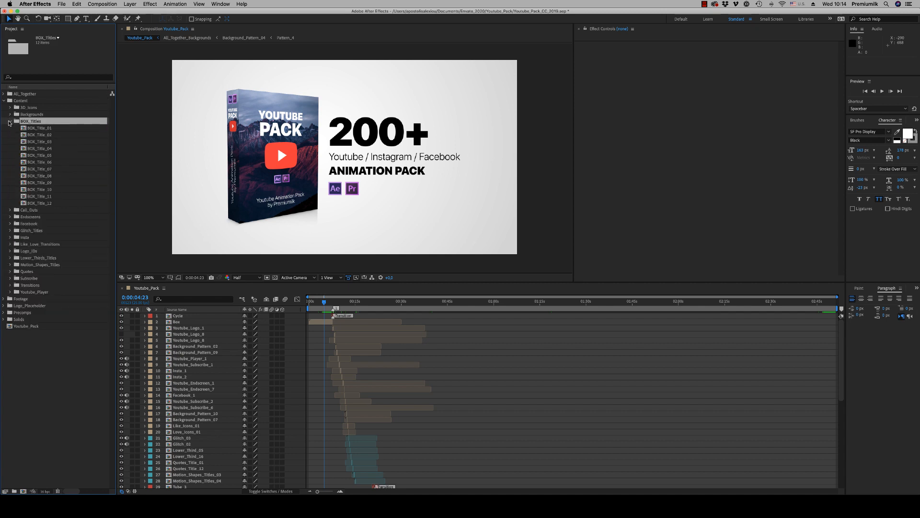
{"action": "double_click", "coordinate": [40, 128]}
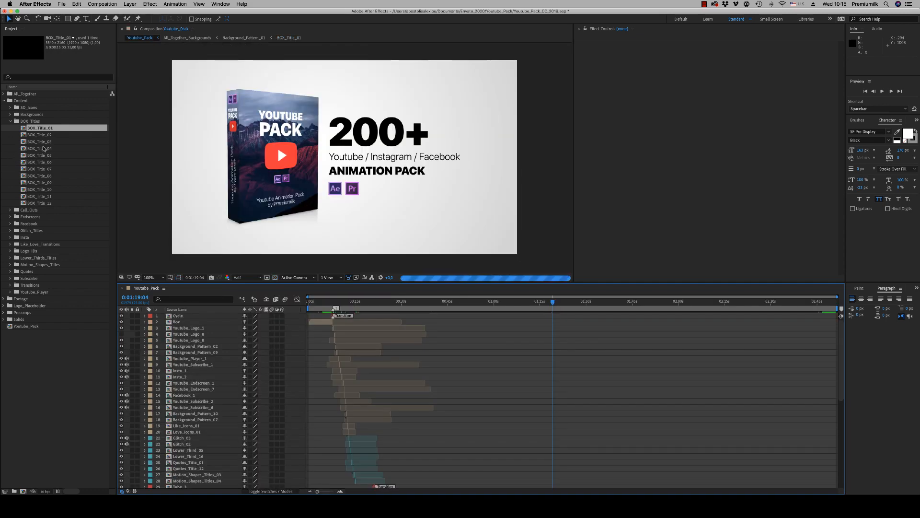
{"action": "double_click", "coordinate": [40, 148]}
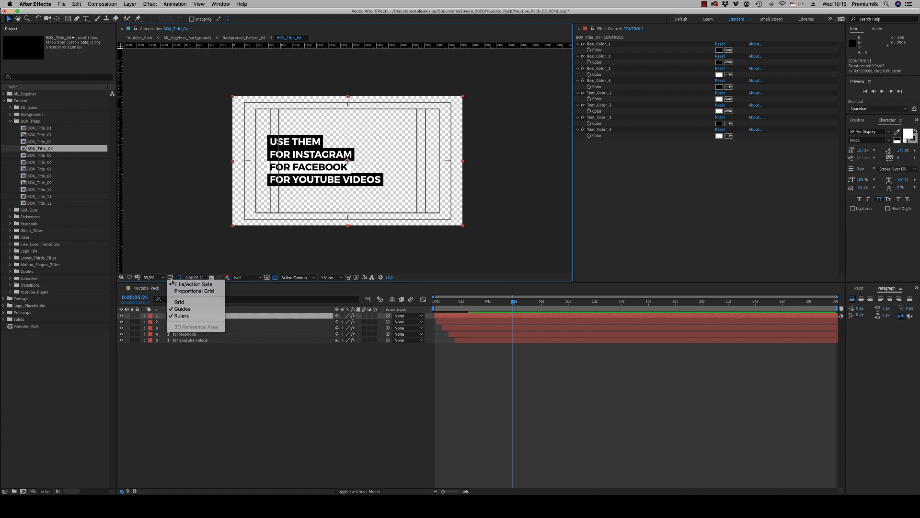
Hide the safe-area guides and change BOX_Title_04's first line to USE THEM.
{"action": "left_click", "coordinate": [182, 322]}
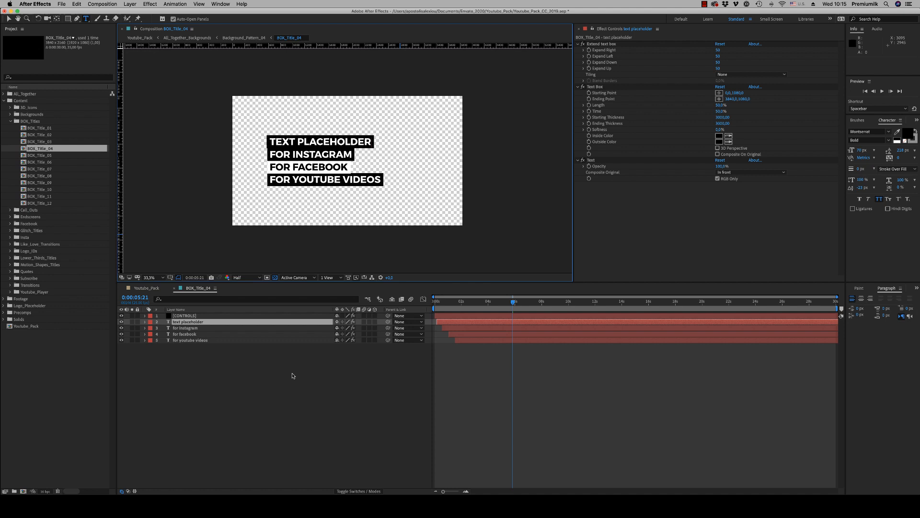
{"action": "type", "text": "USE THEM"}
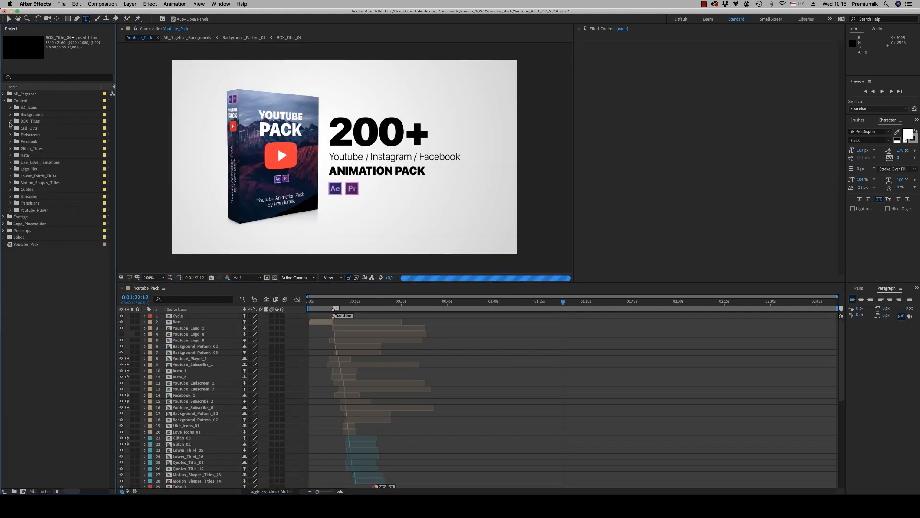
Look at Call_Out_01, then open the Youtube_Endscreen_1 composition.
{"action": "left_click", "coordinate": [10, 127]}
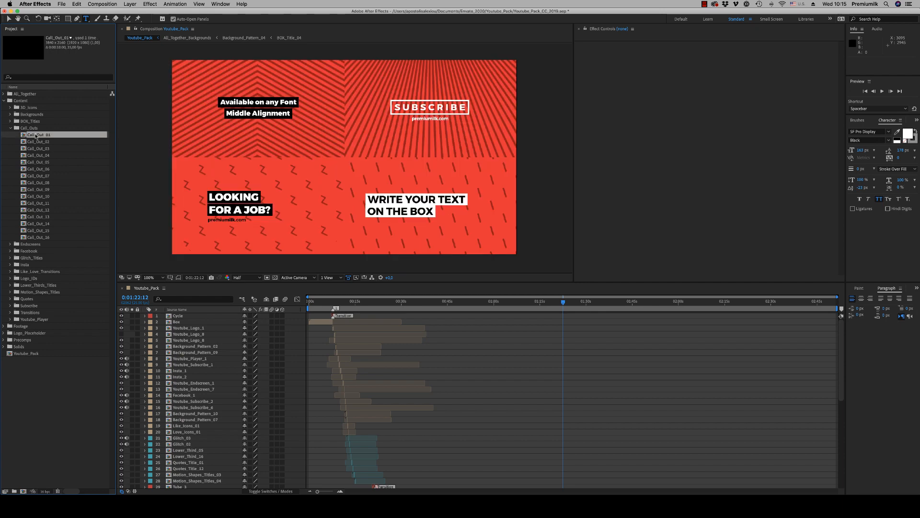
{"action": "double_click", "coordinate": [38, 134]}
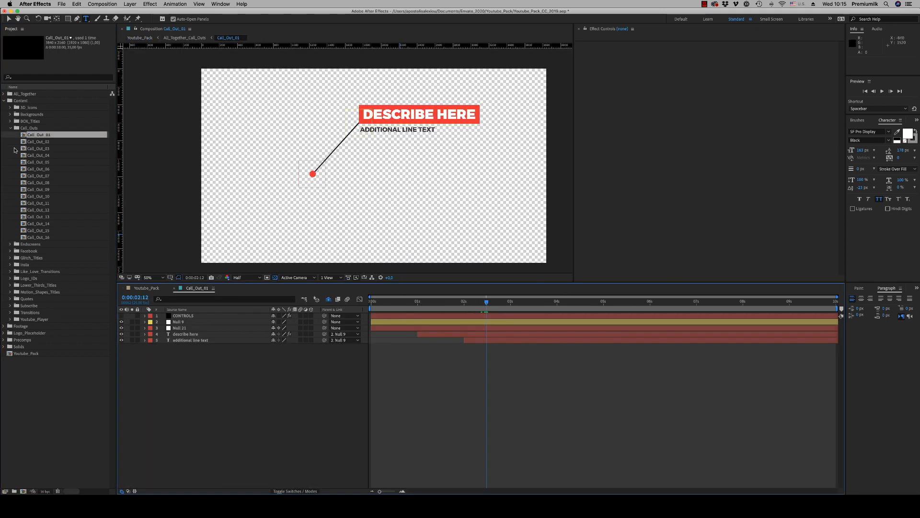
{"action": "left_click", "coordinate": [9, 134]}
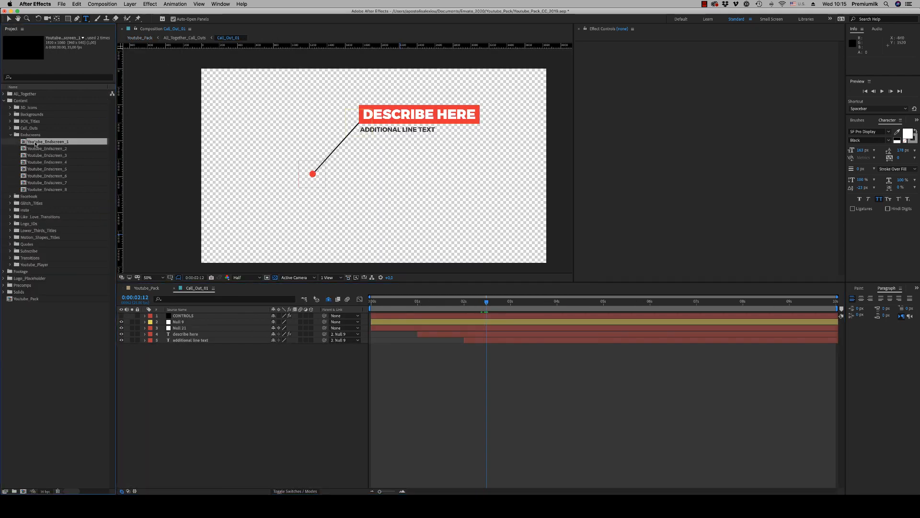
{"action": "double_click", "coordinate": [48, 141]}
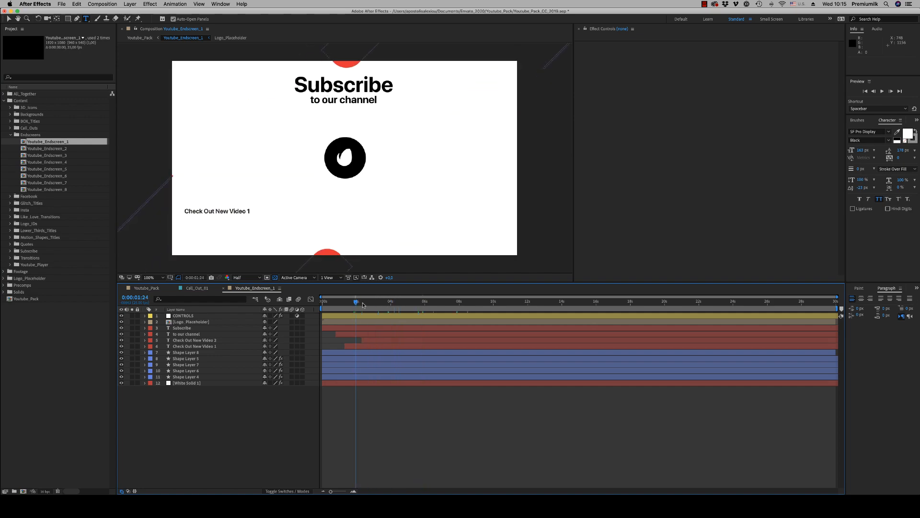
Import the stock clip 259-1080.mp4 and drag it into Youtube_Endscreen_1.
{"action": "left_click", "coordinate": [382, 301]}
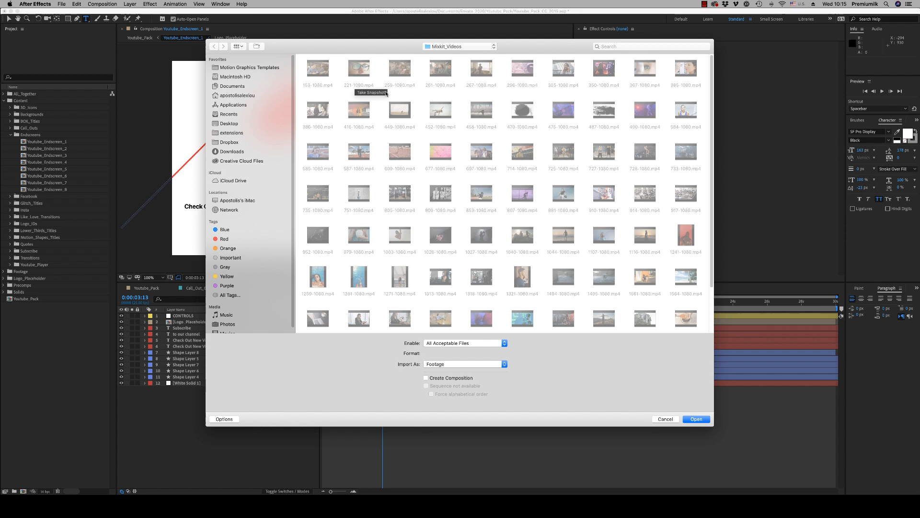
{"action": "left_click", "coordinate": [696, 419]}
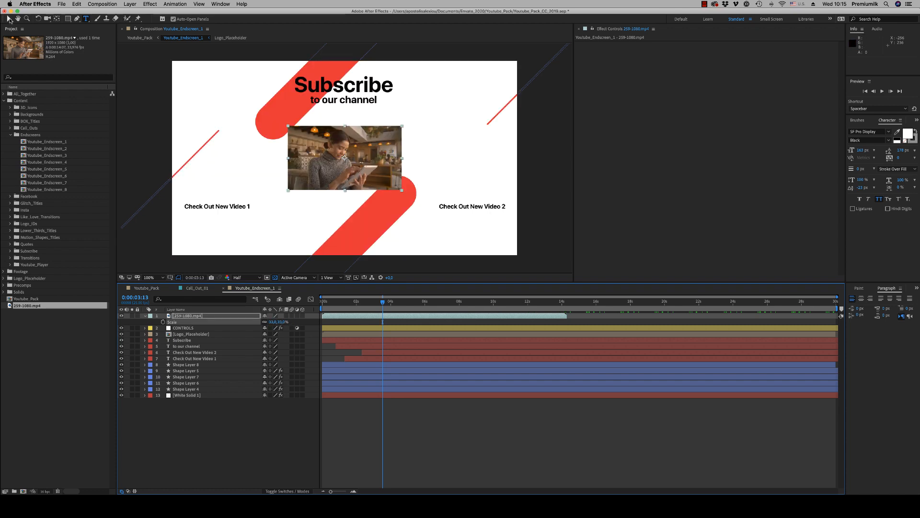
{"action": "left_click_drag", "start_coordinate": [344, 157], "coordinate": [231, 164]}
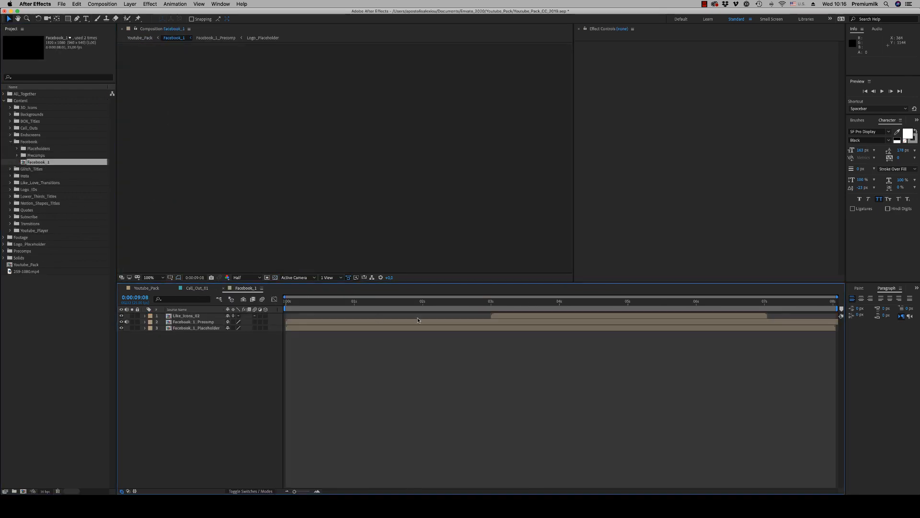
Scrub Facebook_1 to the likes burst and fill Facebook_1_Placeholder with the 259-1080.mp4 café clip.
{"action": "left_click", "coordinate": [473, 301]}
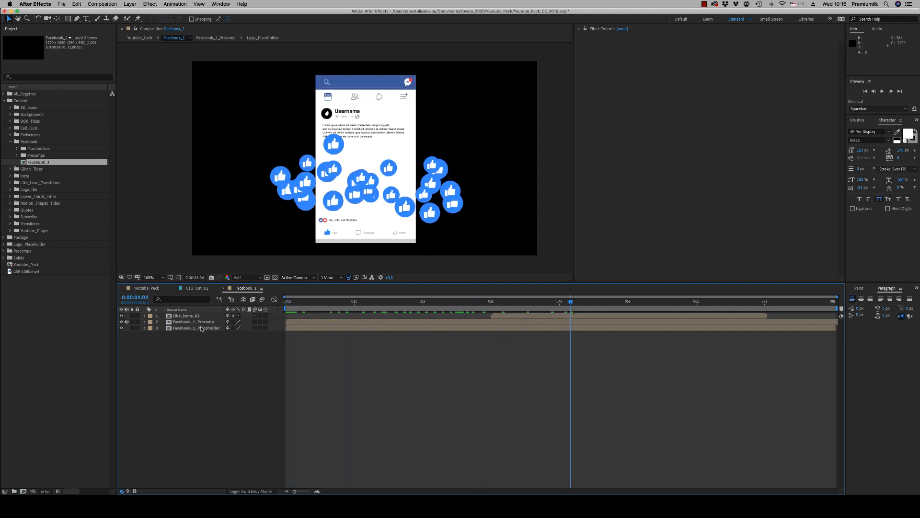
{"action": "double_click", "coordinate": [194, 328]}
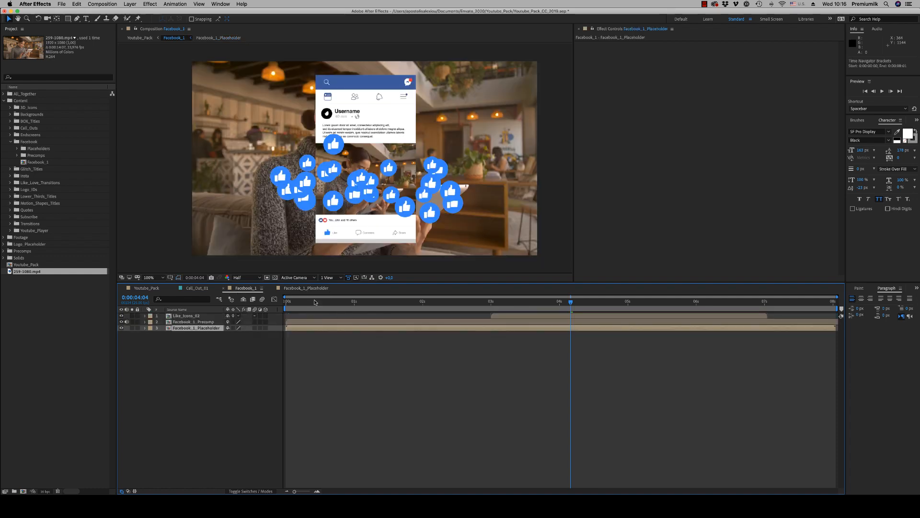
{"action": "left_click", "coordinate": [475, 301]}
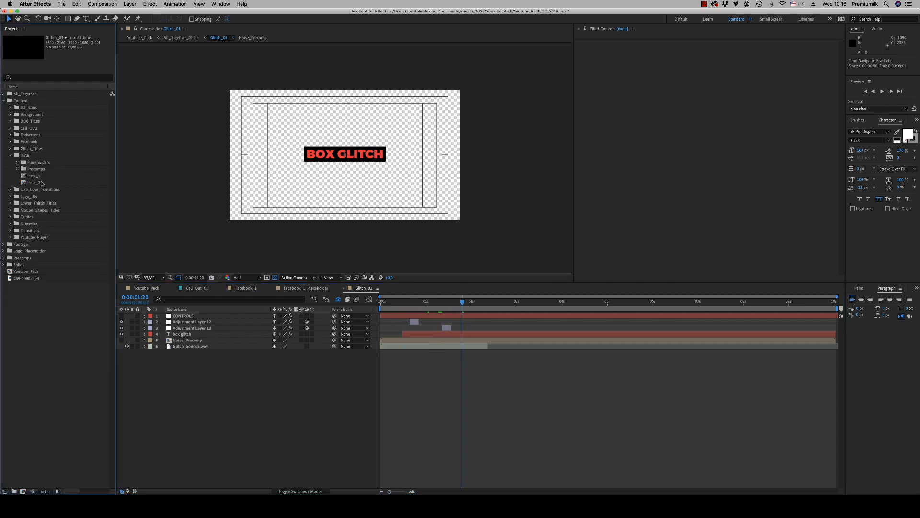
Put the café clip into Insta_1's Insta_Placeholder_1, select Insta_Address, then return to Youtube_Pack.
{"action": "double_click", "coordinate": [32, 176]}
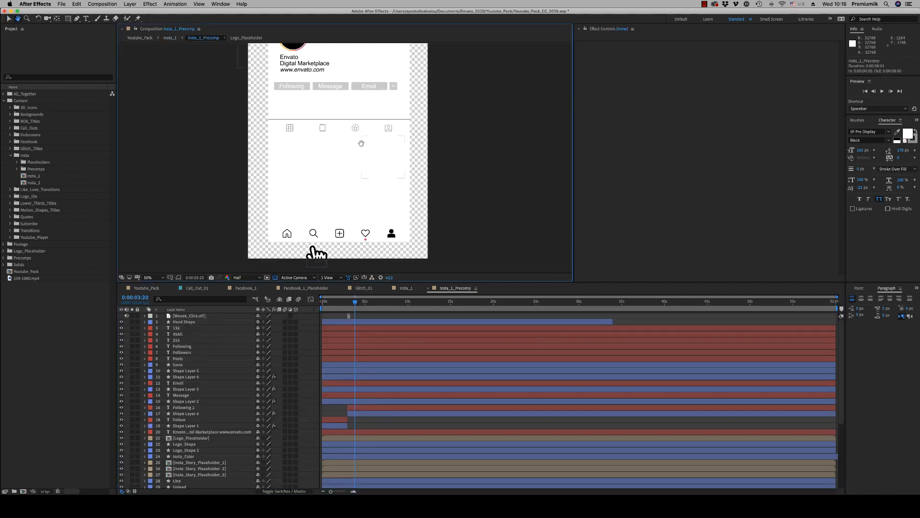
{"action": "double_click", "coordinate": [200, 462]}
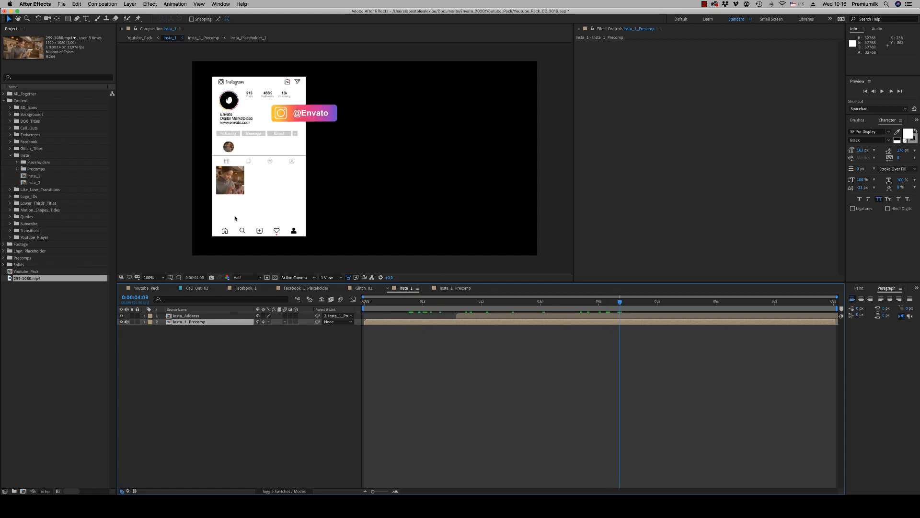
{"action": "left_click", "coordinate": [363, 302]}
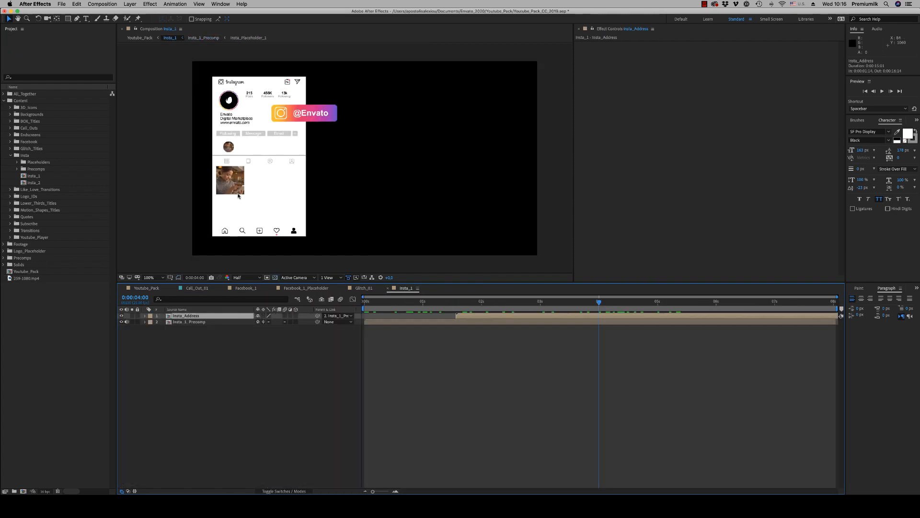
{"action": "left_click", "coordinate": [274, 277]}
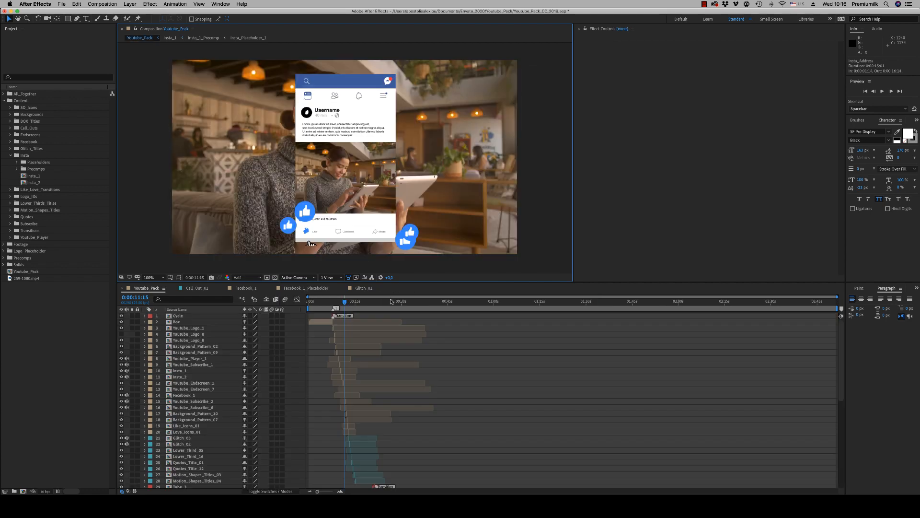
Import 1107-1080.mp4 into Insta_2's Insta_Video_Placeholder and preview the post with hearts.
{"action": "double_click", "coordinate": [34, 182]}
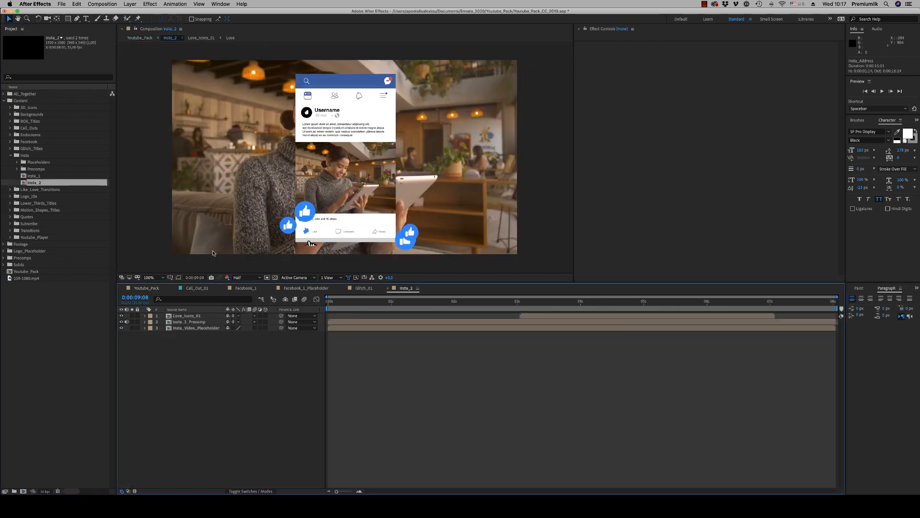
{"action": "left_click", "coordinate": [548, 301]}
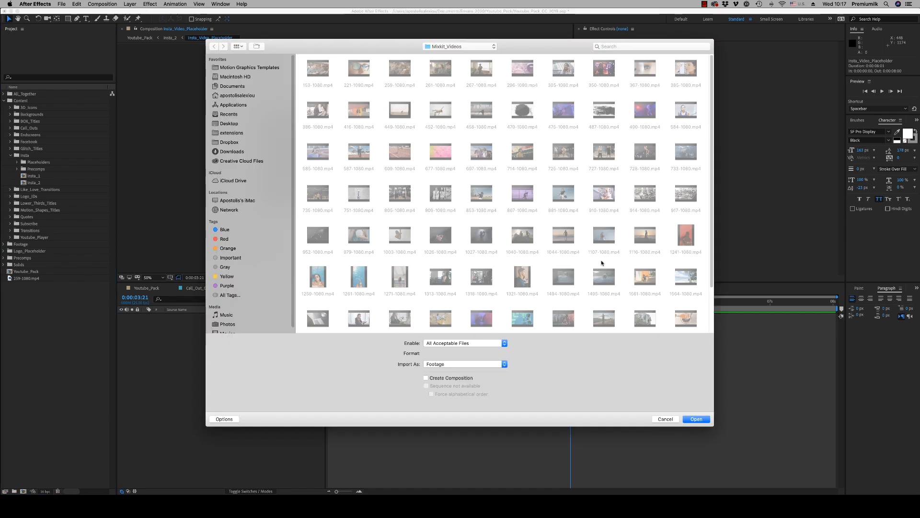
{"action": "left_click", "coordinate": [696, 419]}
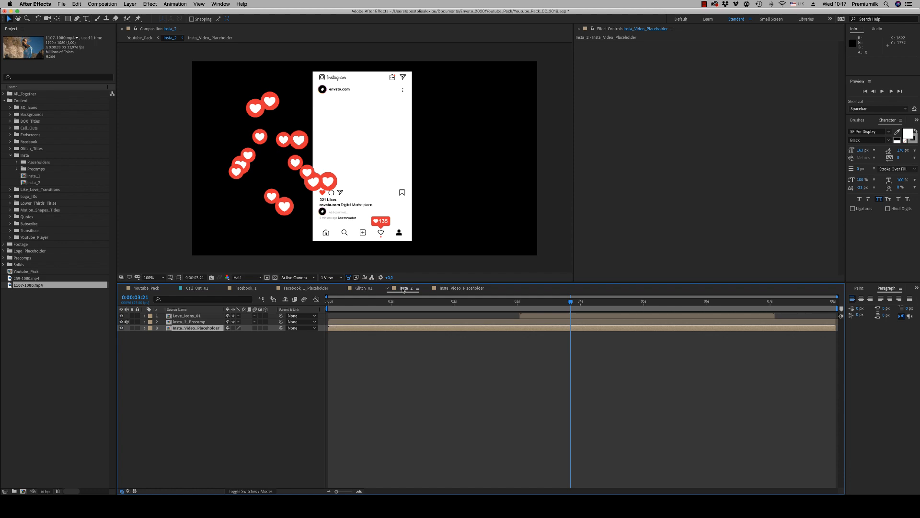
{"action": "left_click", "coordinate": [490, 301]}
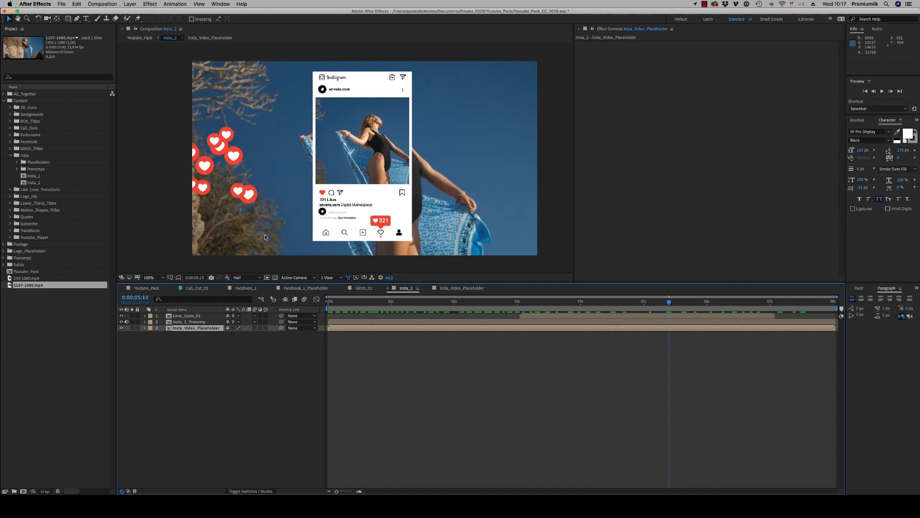
{"action": "mouse_move", "coordinate": [347, 95]}
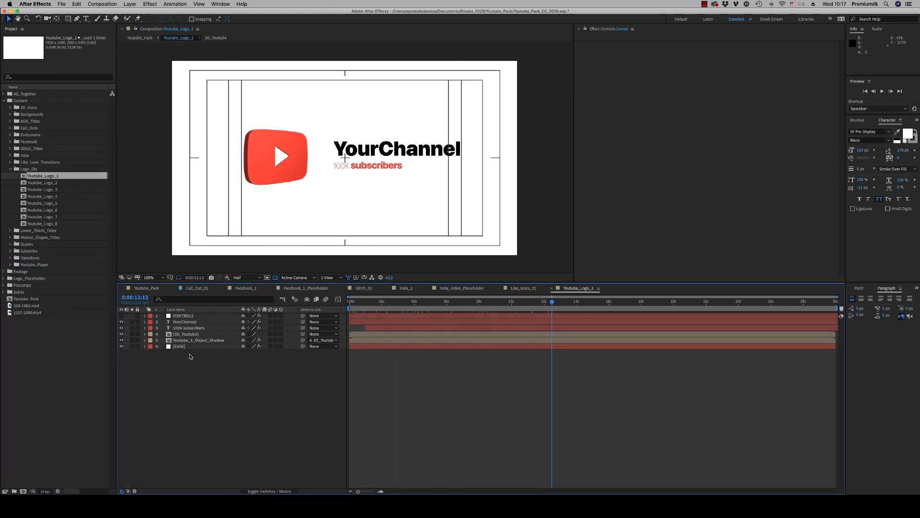
Browse Youtube_Logo_2 and Youtube_Logo_7, then the Lower_Third_06 and Lower_Third_08 lower thirds.
{"action": "double_click", "coordinate": [41, 182]}
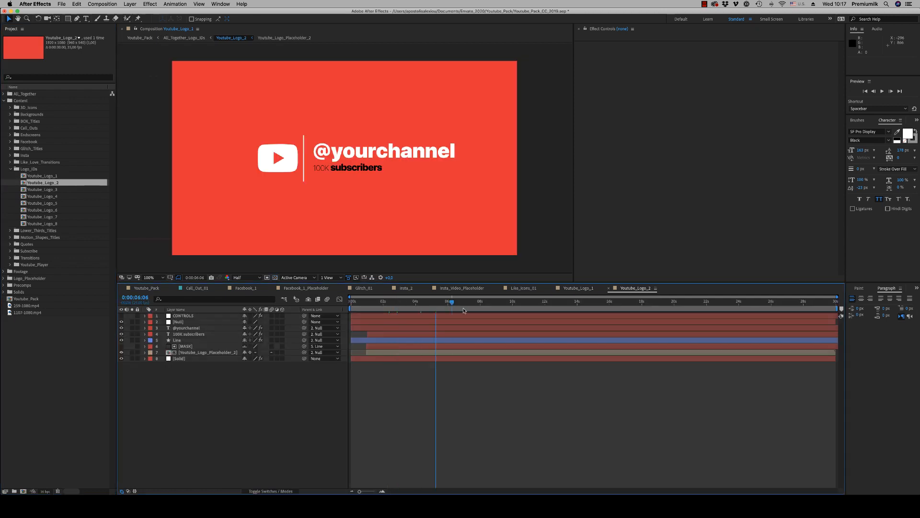
{"action": "left_click", "coordinate": [385, 301]}
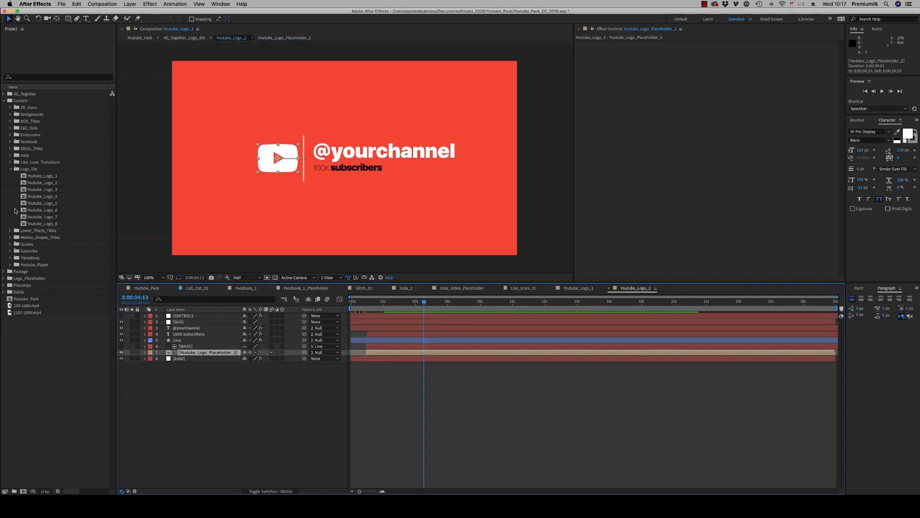
{"action": "double_click", "coordinate": [41, 217]}
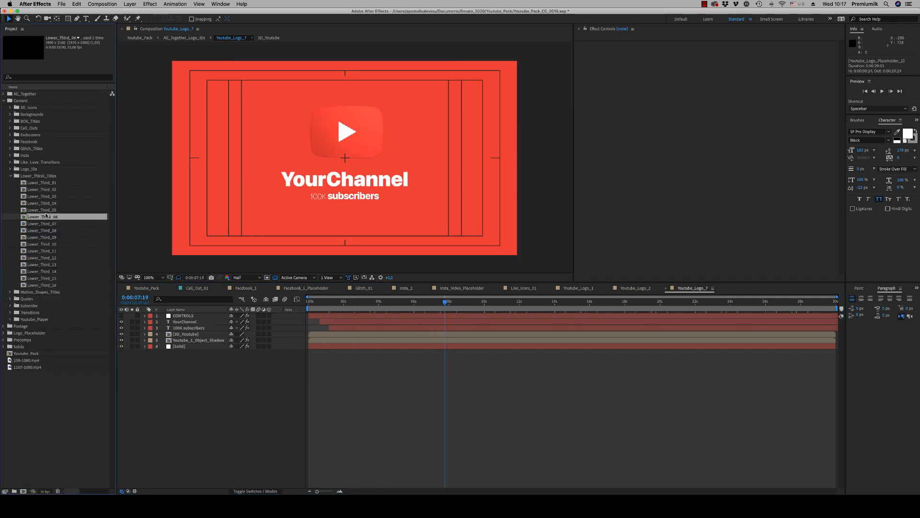
{"action": "double_click", "coordinate": [41, 216]}
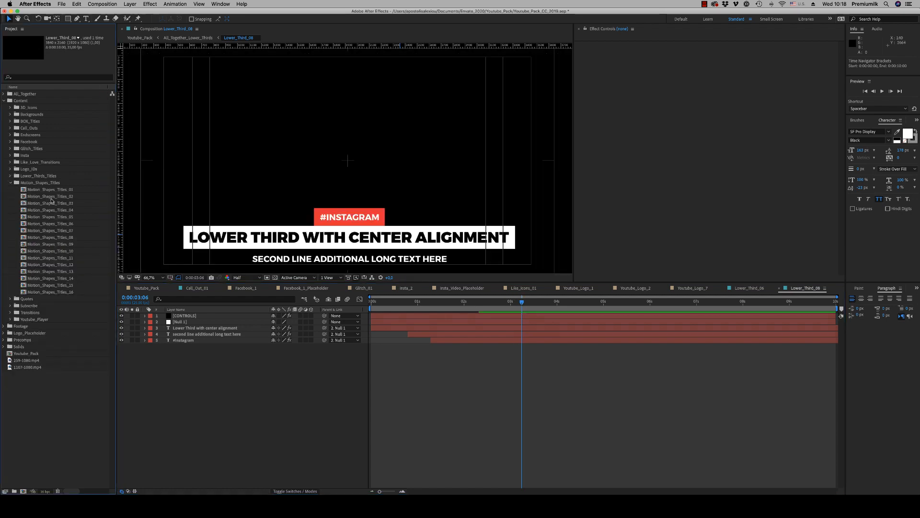
Browse Motion_Shapes_Titles_04, Quotes_Title_05, Background_Pattern_05 and the Youtube_Subscribe_4 and _5 bars.
{"action": "double_click", "coordinate": [50, 210]}
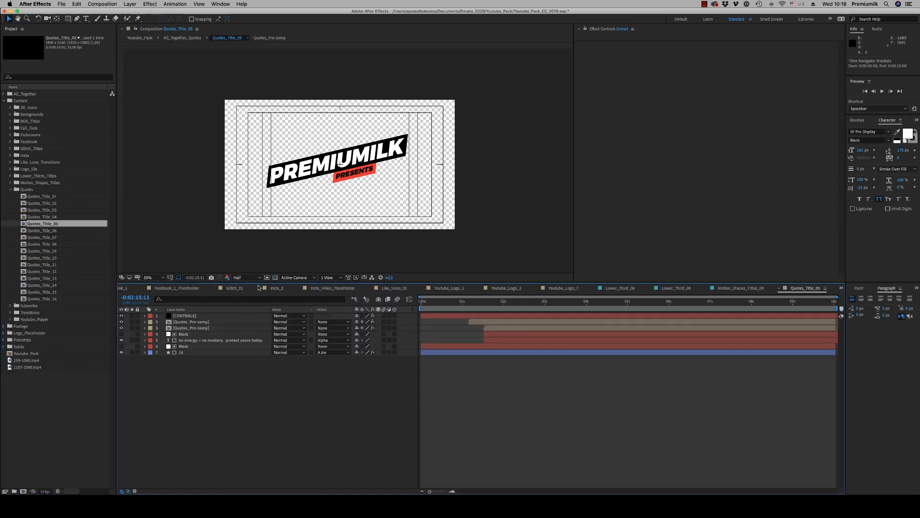
{"action": "left_click", "coordinate": [537, 301]}
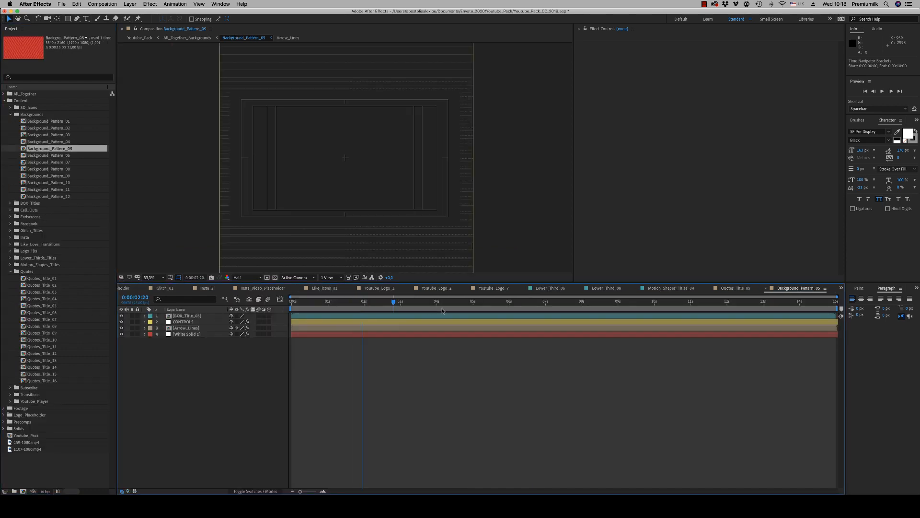
{"action": "left_click", "coordinate": [485, 301]}
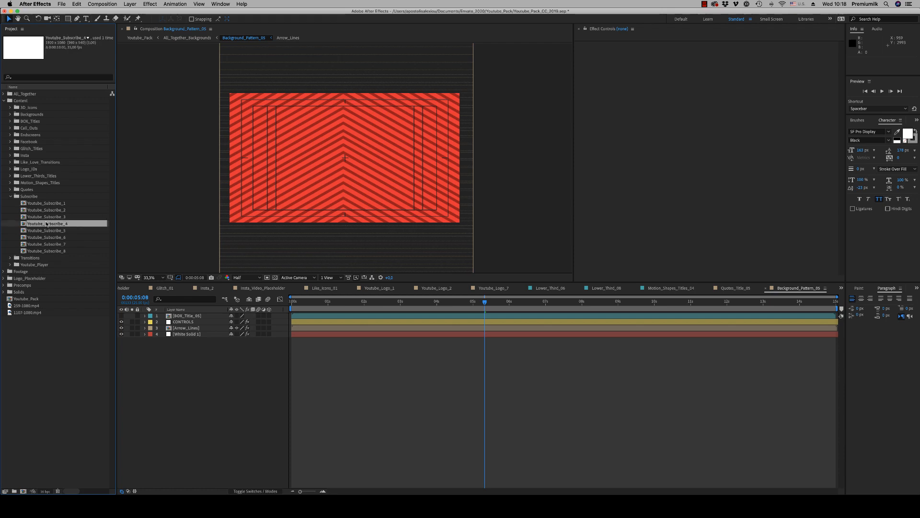
{"action": "double_click", "coordinate": [46, 224]}
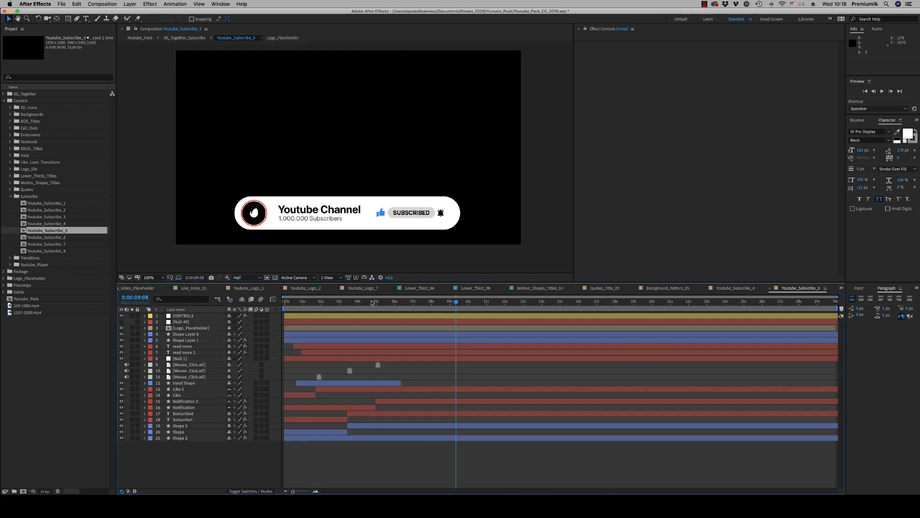
Collapse the folders, open Centre_Horizontal under Transitions > 1_Colour > Position, and list the Youtube_Player templates.
{"action": "left_click", "coordinate": [380, 301]}
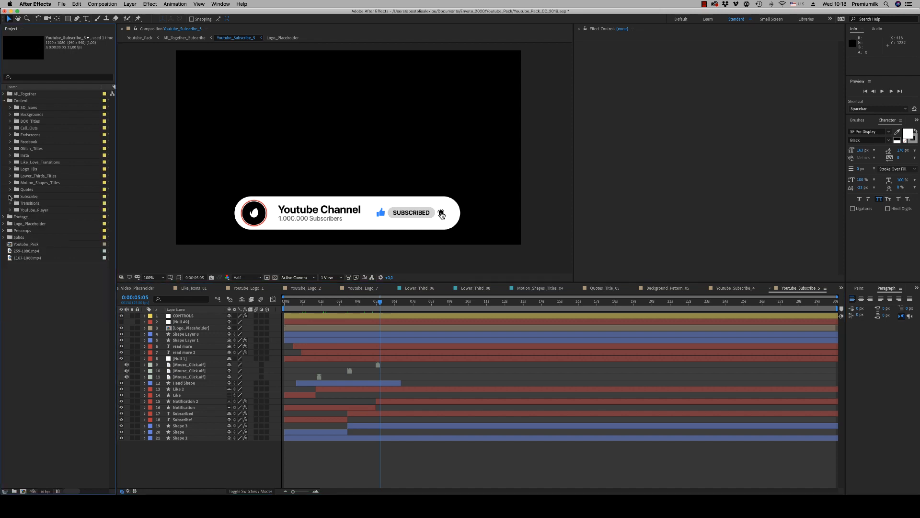
{"action": "left_click", "coordinate": [10, 203]}
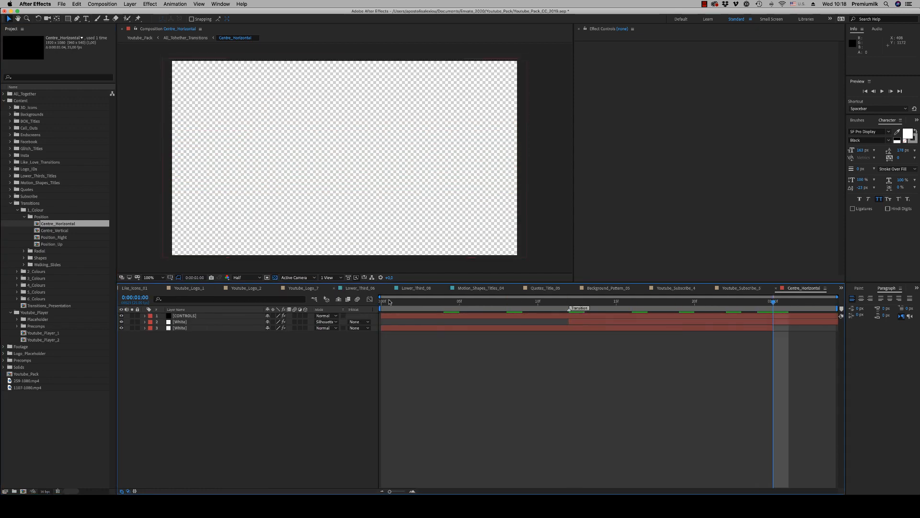
{"action": "left_click", "coordinate": [15, 210]}
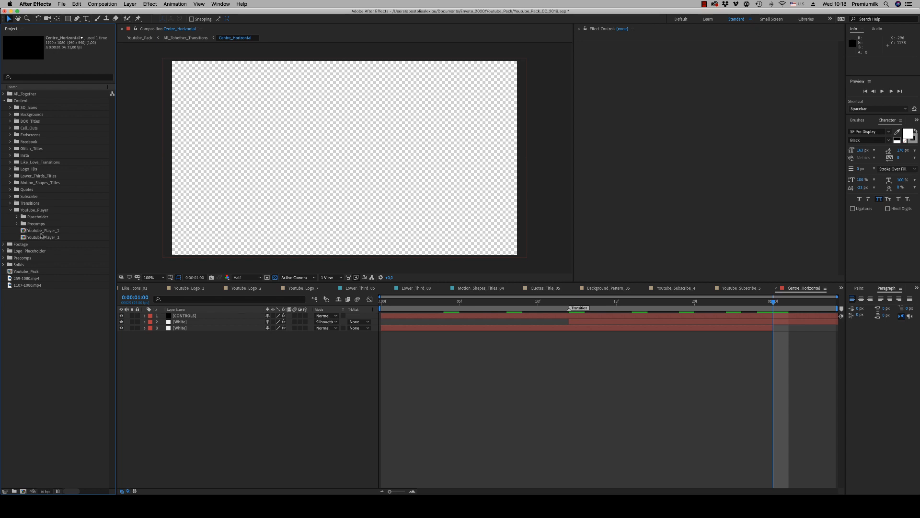
Place the 1107-1080.mp4 scarf clip in Youtube_Player_Video_Placeholder and scrub Youtube_Player_1's interface.
{"action": "double_click", "coordinate": [44, 230]}
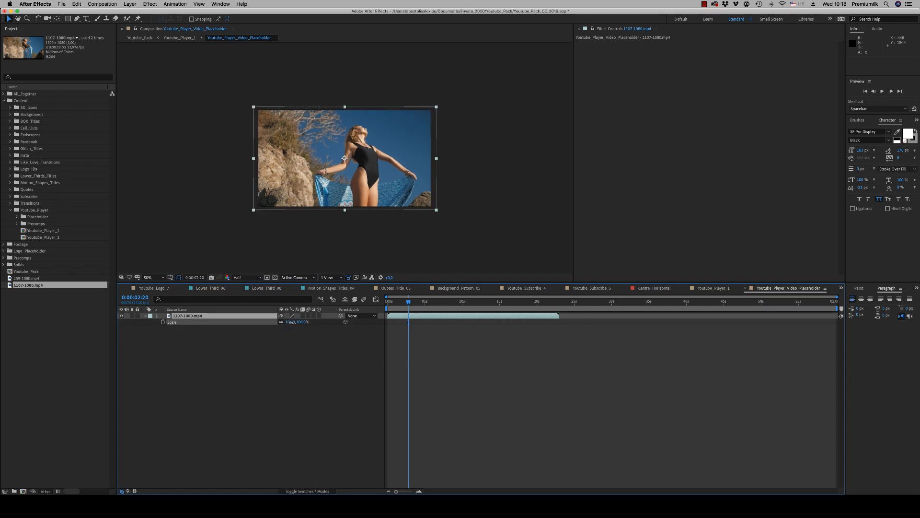
{"action": "left_click", "coordinate": [180, 37]}
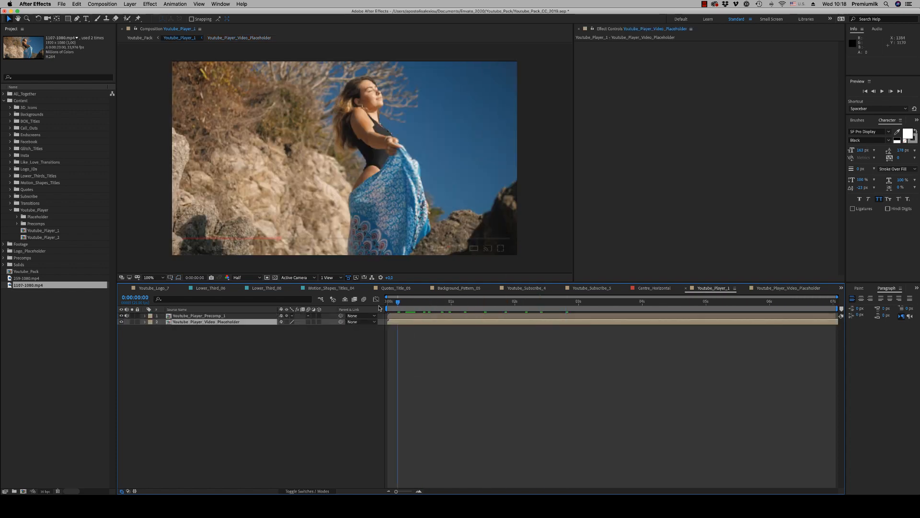
{"action": "left_click", "coordinate": [523, 302]}
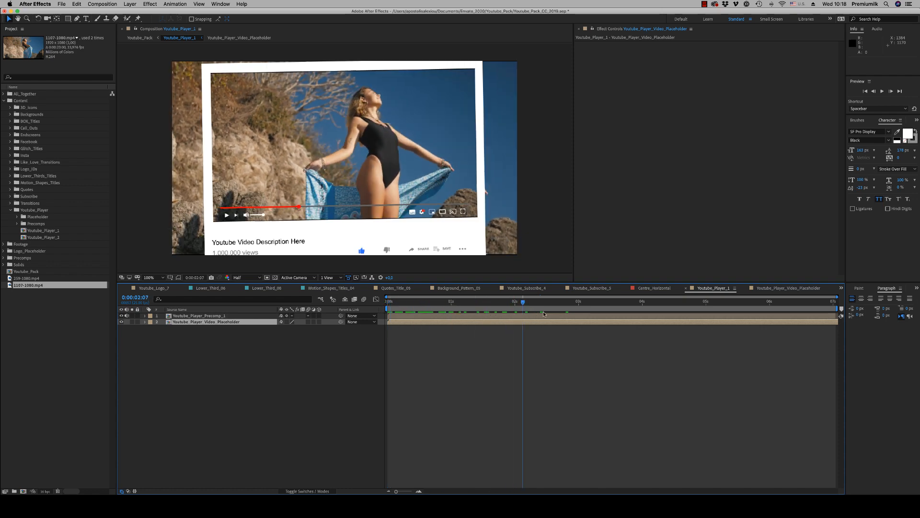
{"action": "left_click", "coordinate": [617, 301]}
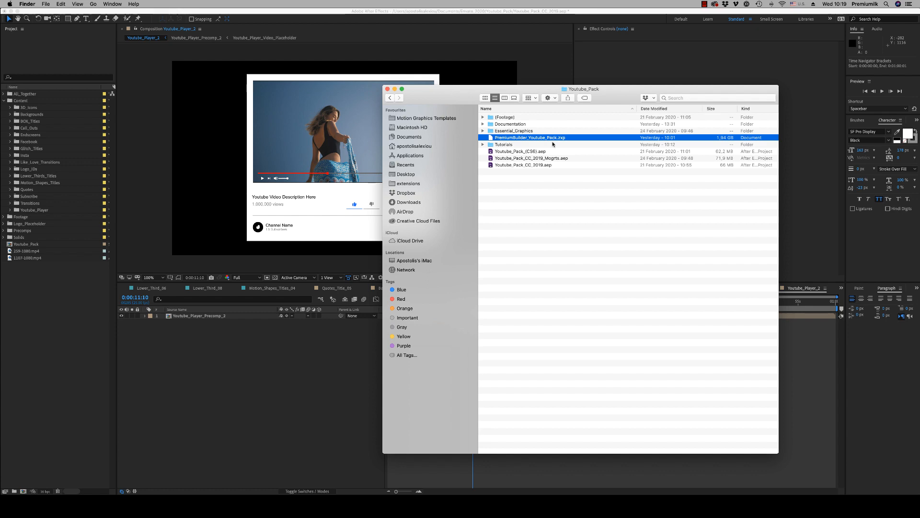
{"action": "left_click", "coordinate": [483, 145]}
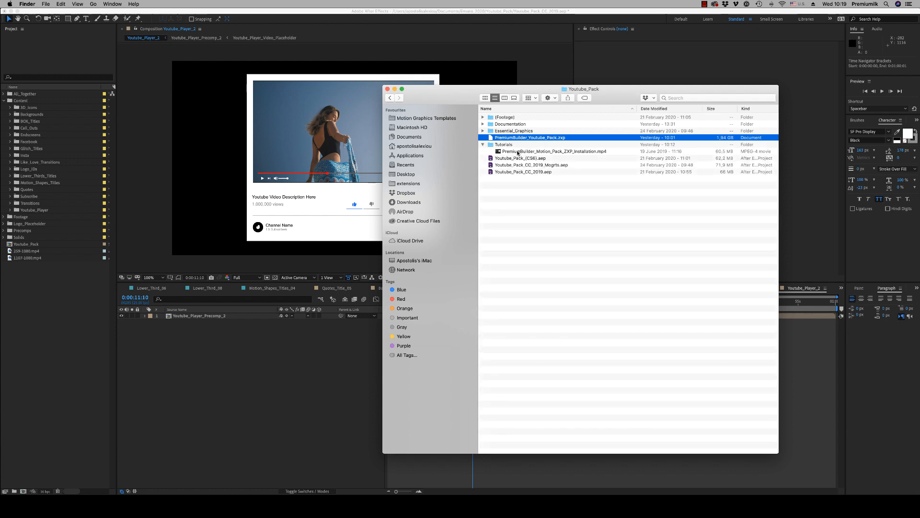
{"action": "double_click", "coordinate": [554, 151]}
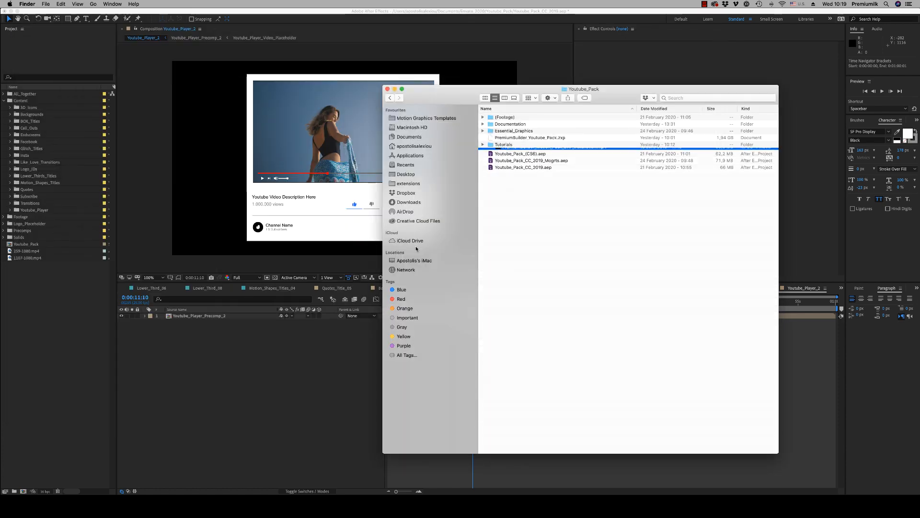
Bring up the Premium Builder Youtube Pack panel and browse Backgrounds, BOX Titles and Call Outs.
{"action": "left_click", "coordinate": [220, 4]}
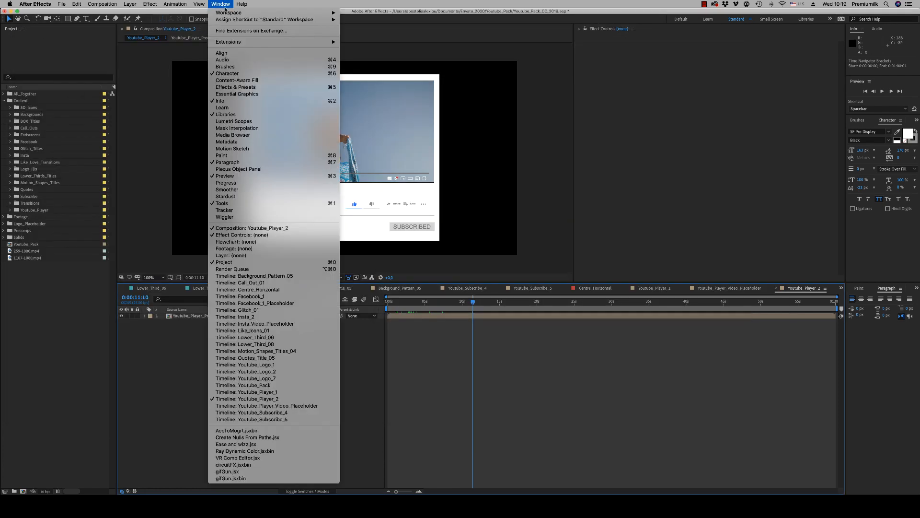
{"action": "mouse_move", "coordinate": [228, 42]}
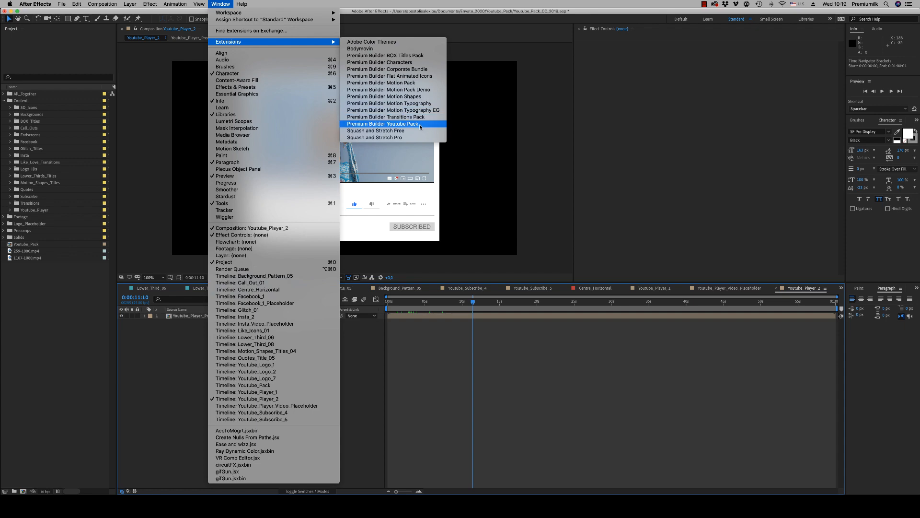
{"action": "left_click", "coordinate": [384, 124]}
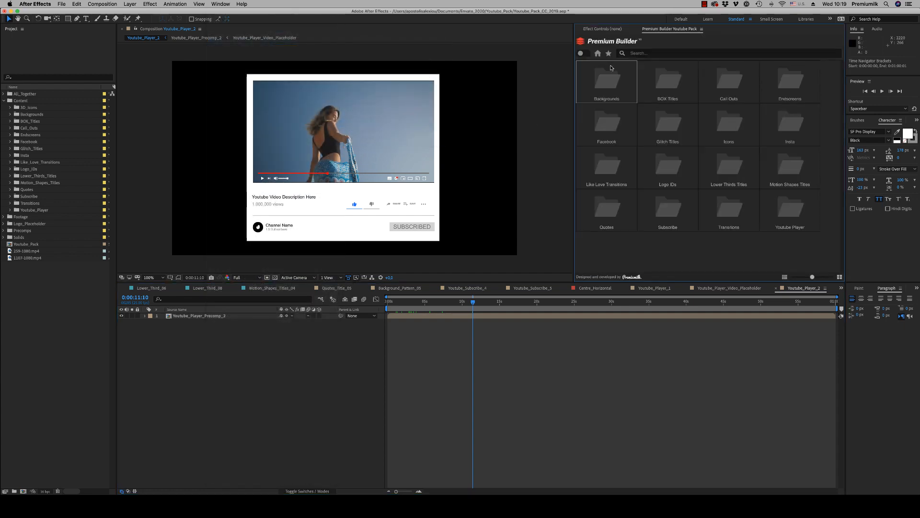
{"action": "left_click", "coordinate": [606, 80]}
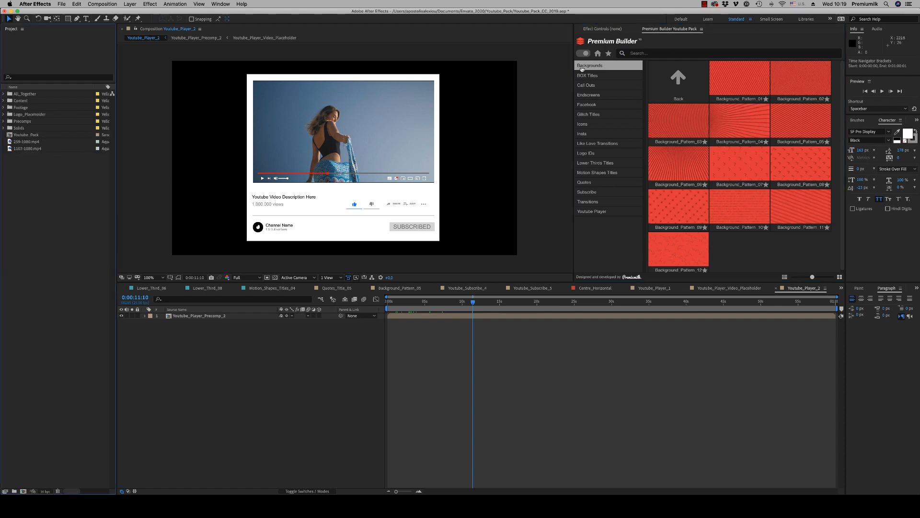
{"action": "left_click", "coordinate": [586, 74]}
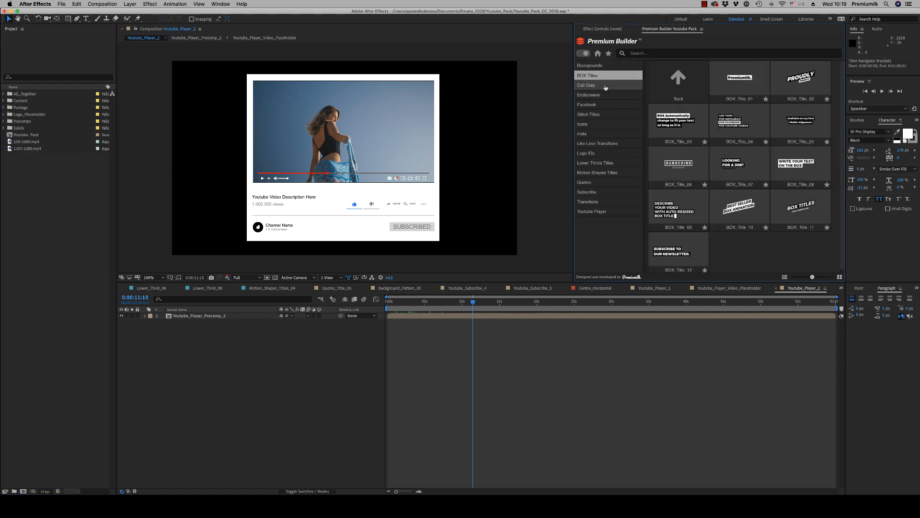
{"action": "left_click", "coordinate": [586, 85]}
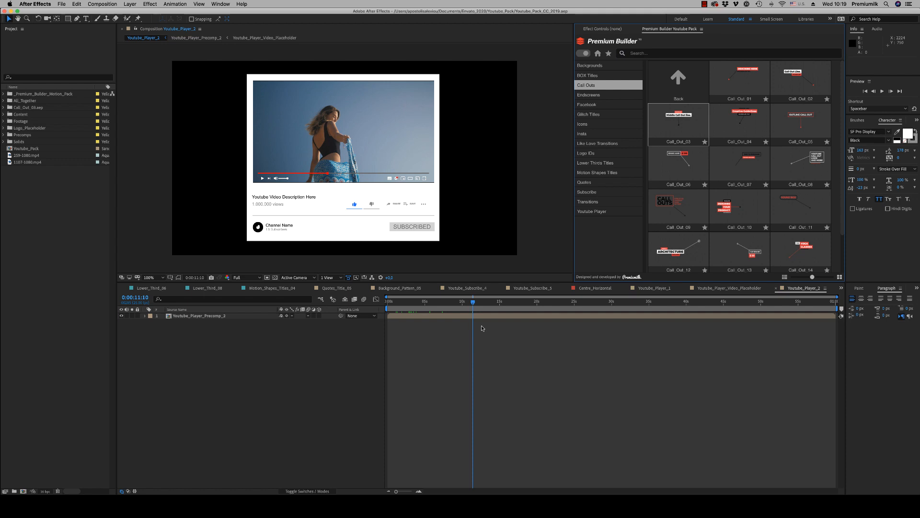
{"action": "mouse_move", "coordinate": [482, 328]}
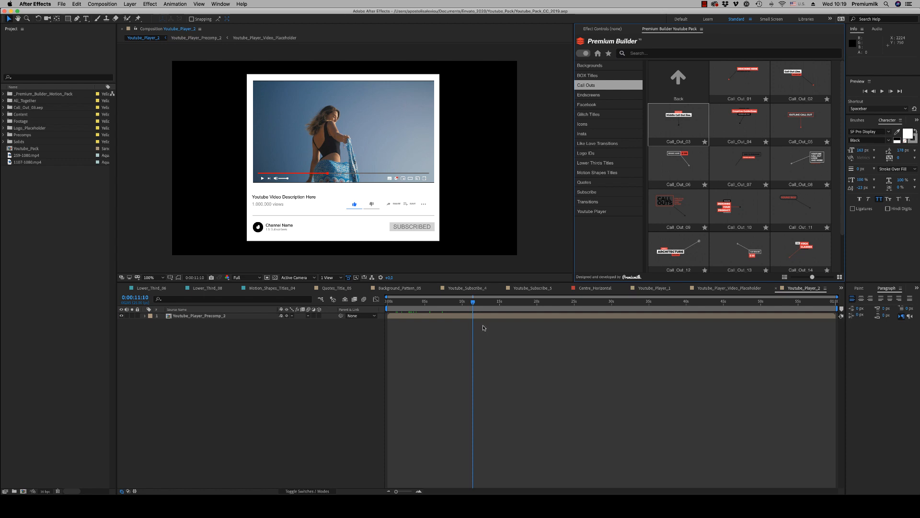
Open the Call_Out_03 composition from the Project panel into the timeline.
{"action": "left_click", "coordinate": [32, 108]}
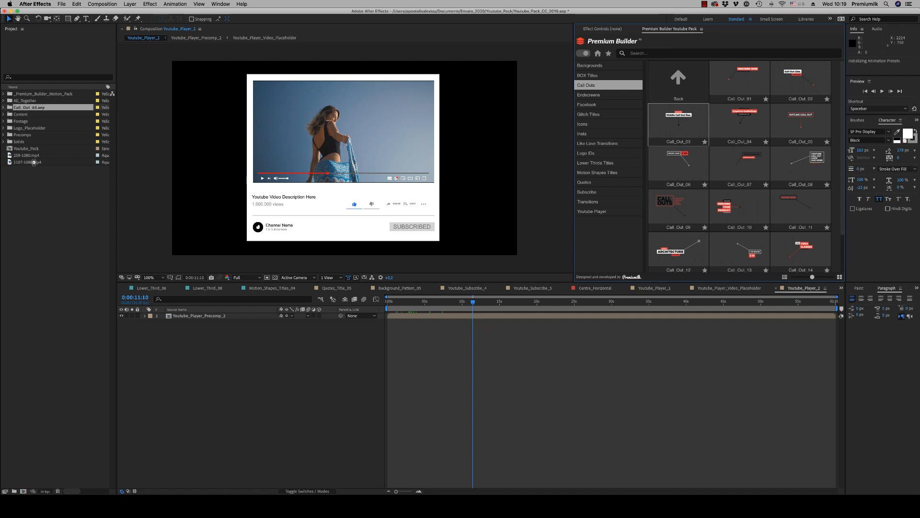
{"action": "double_click", "coordinate": [678, 121]}
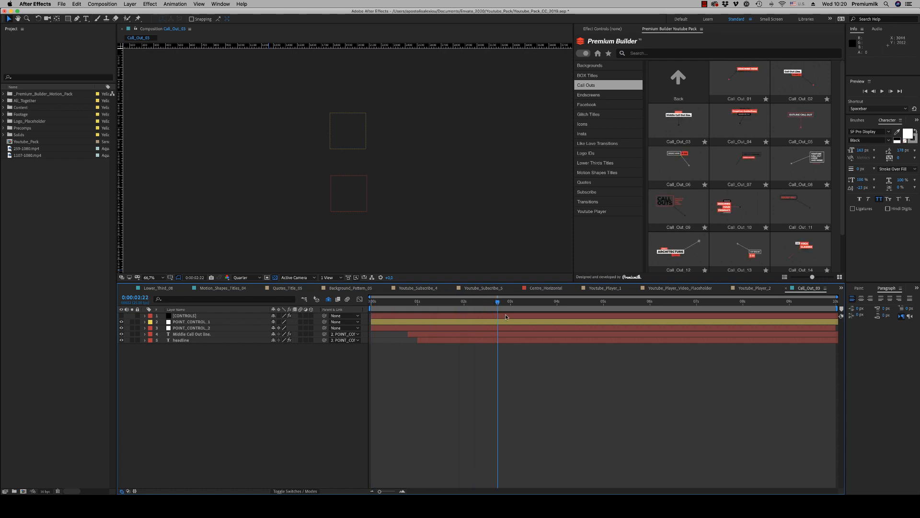
Browse Endscreens, Facebook, Glitch Titles and Icons, then open the 3D_Like icon composition.
{"action": "left_click", "coordinate": [588, 95]}
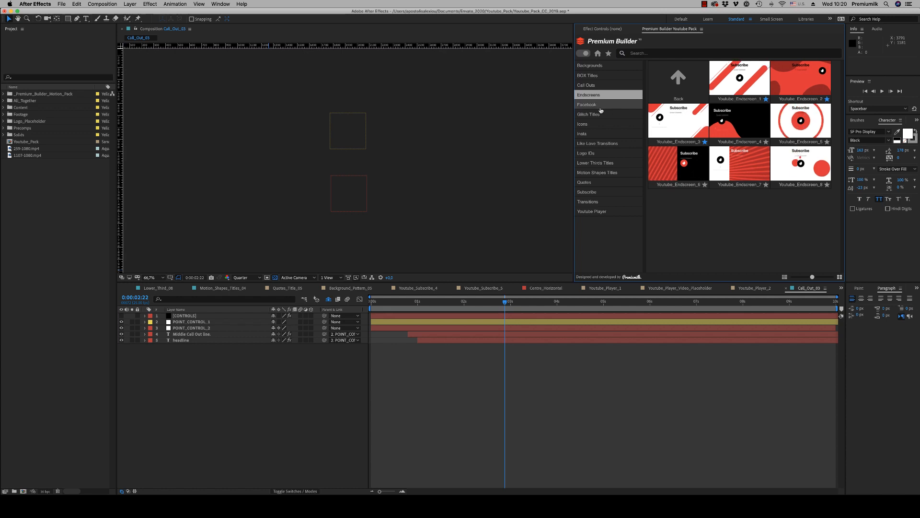
{"action": "left_click", "coordinate": [587, 105]}
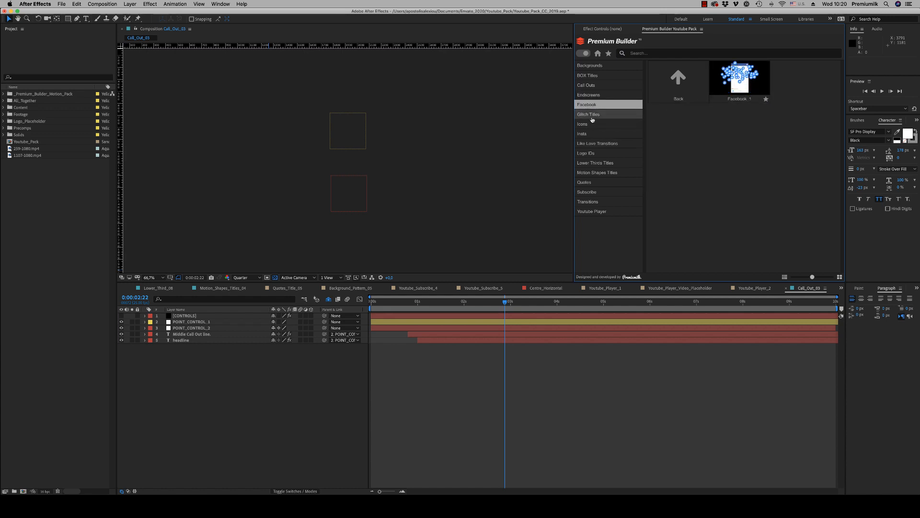
{"action": "left_click", "coordinate": [589, 114]}
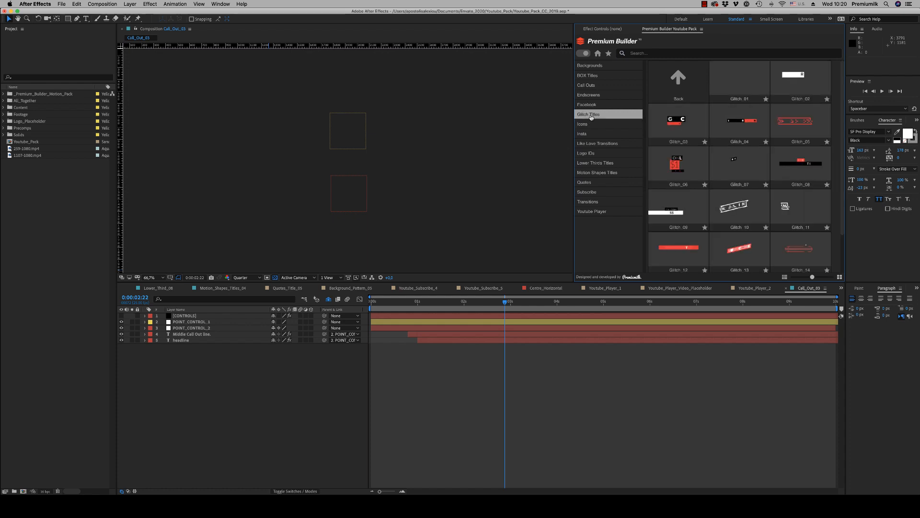
{"action": "left_click", "coordinate": [582, 124]}
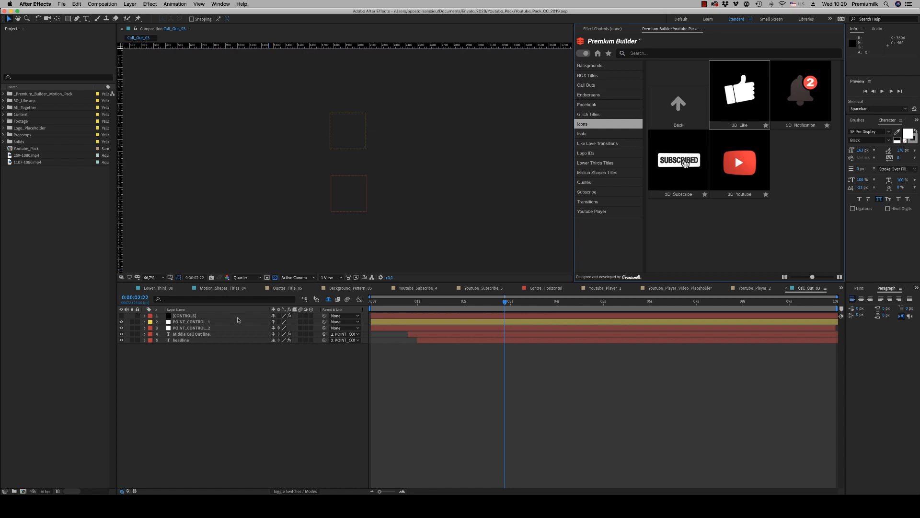
{"action": "mouse_move", "coordinate": [587, 147]}
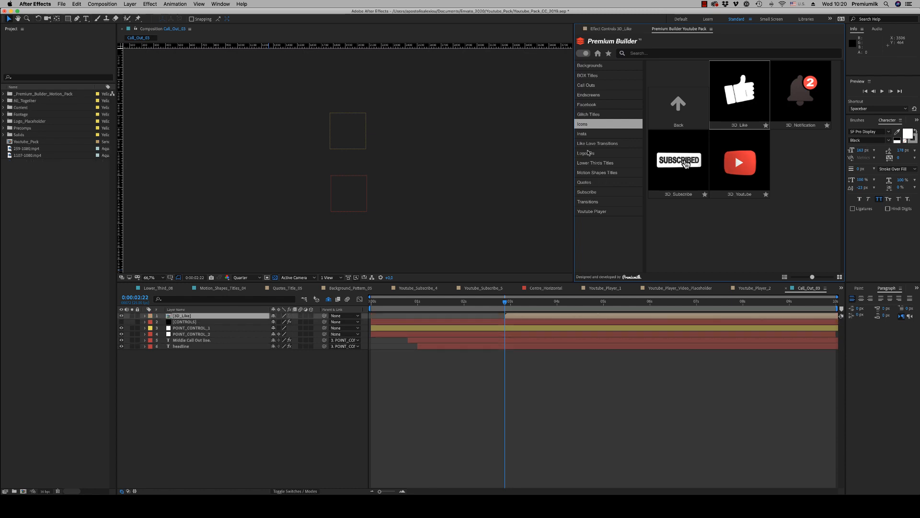
{"action": "left_click", "coordinate": [739, 93]}
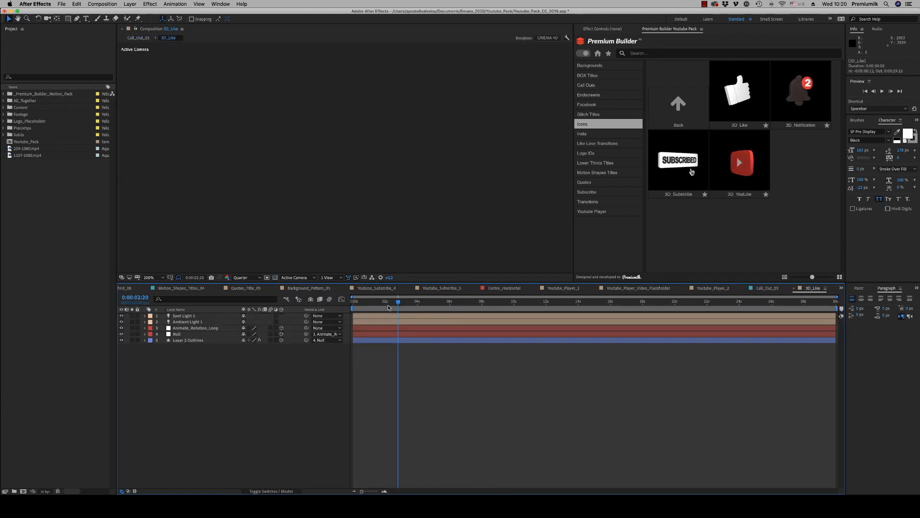
Check 3D_Like's Composition Settings show the CINEMA 4D renderer and cancel without changes.
{"action": "left_click", "coordinate": [103, 4]}
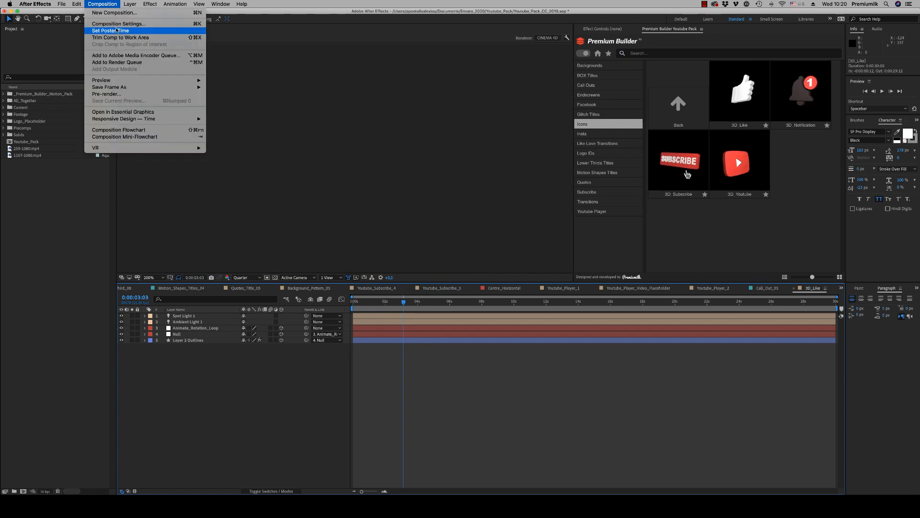
{"action": "left_click", "coordinate": [118, 23]}
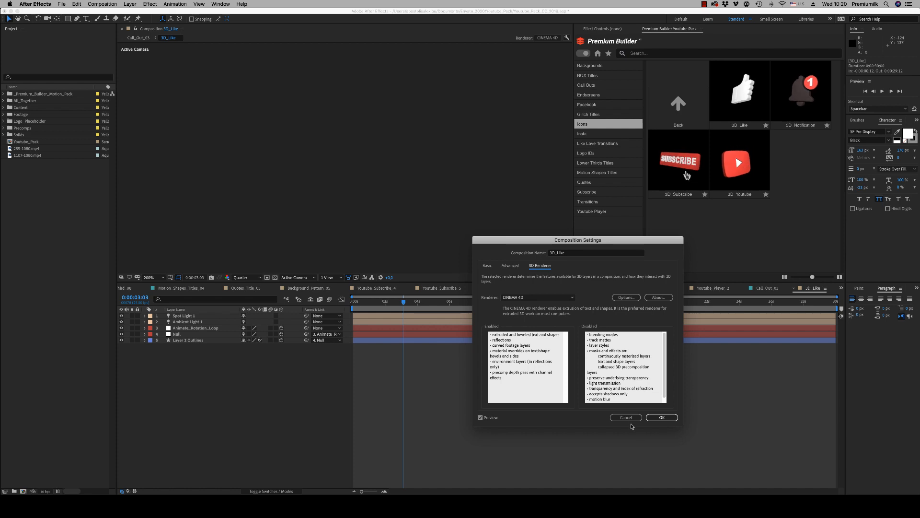
{"action": "left_click", "coordinate": [662, 417]}
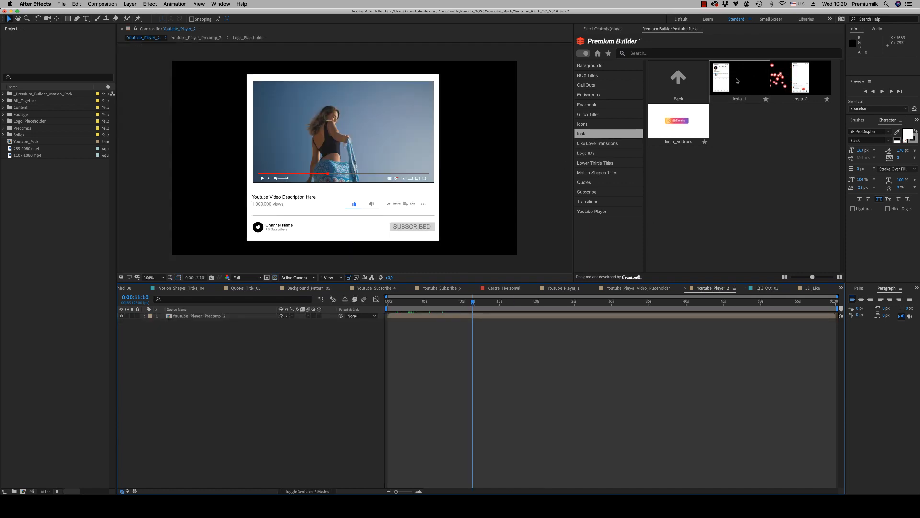
Browse Like Love Transitions, Lower Thirds, Motion Shapes, Quotes and Subscribe, ending on the starred favourites grid.
{"action": "left_click", "coordinate": [597, 143]}
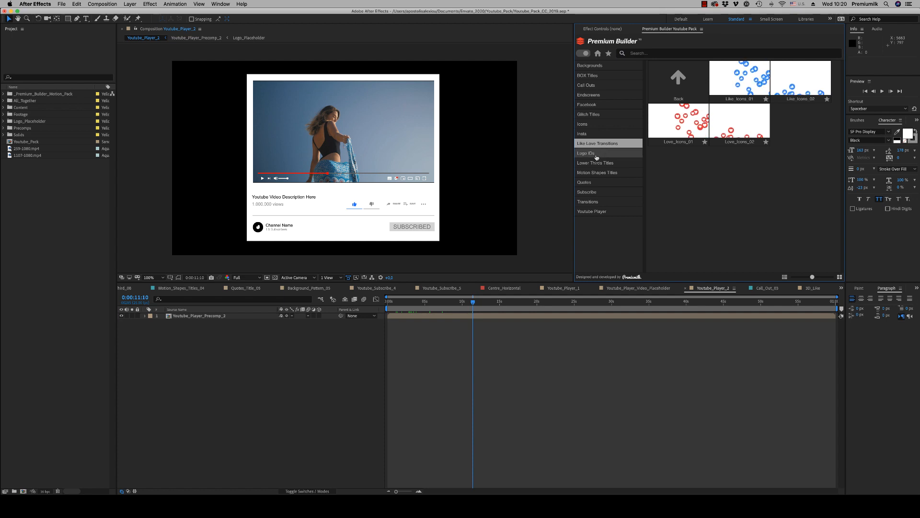
{"action": "left_click", "coordinate": [596, 163]}
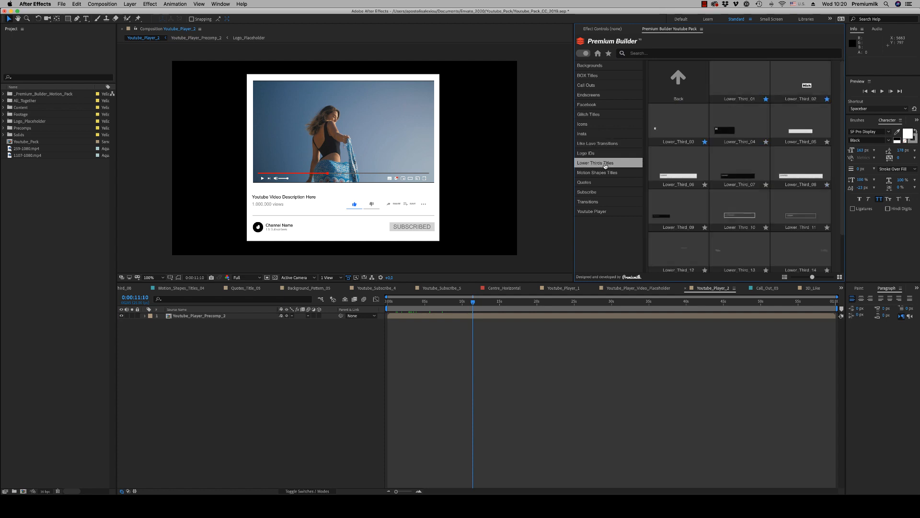
{"action": "left_click", "coordinate": [597, 171]}
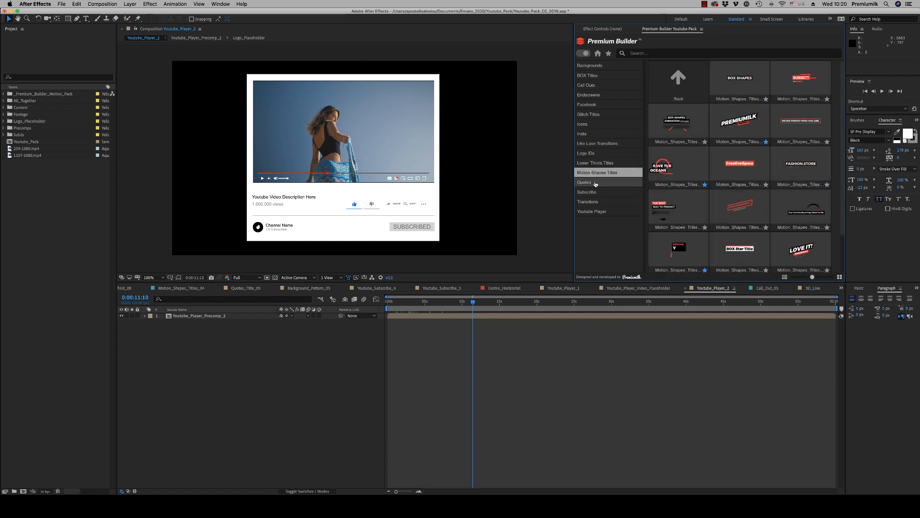
{"action": "left_click", "coordinate": [584, 182]}
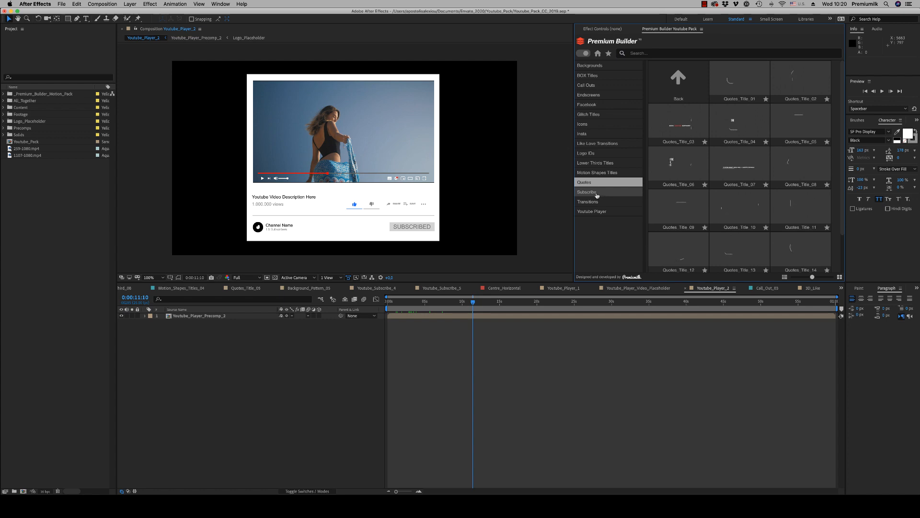
{"action": "left_click", "coordinate": [587, 201]}
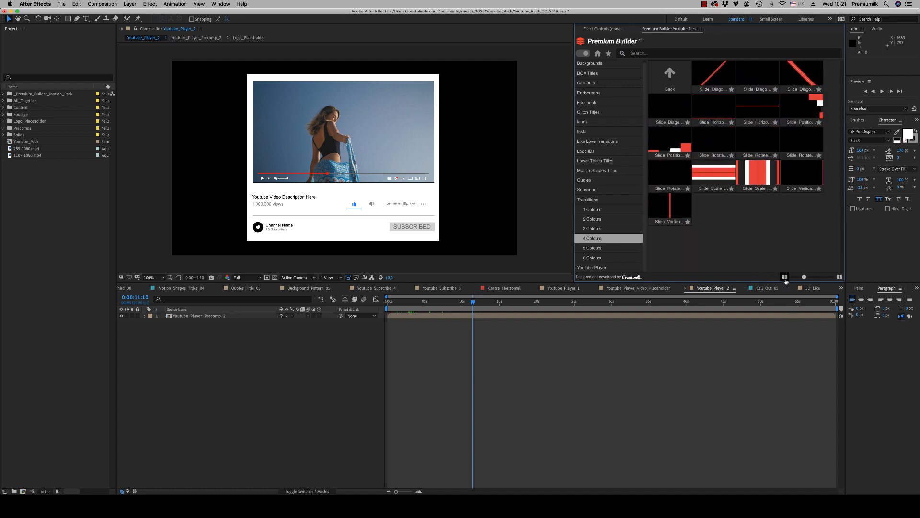
{"action": "left_click", "coordinate": [591, 247]}
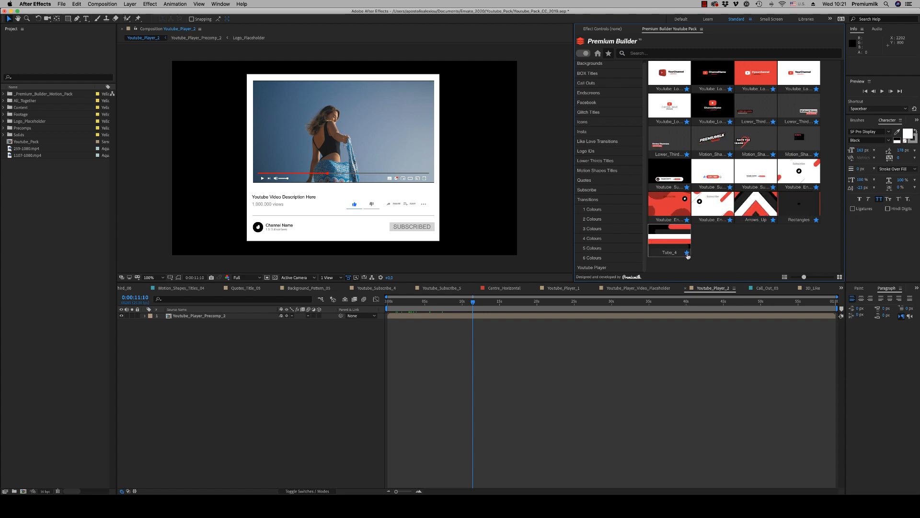
Flip through Transitions, Subscribe, BOX Titles, Backgrounds and Facebook, ending on BOX Titles.
{"action": "left_click", "coordinate": [588, 199]}
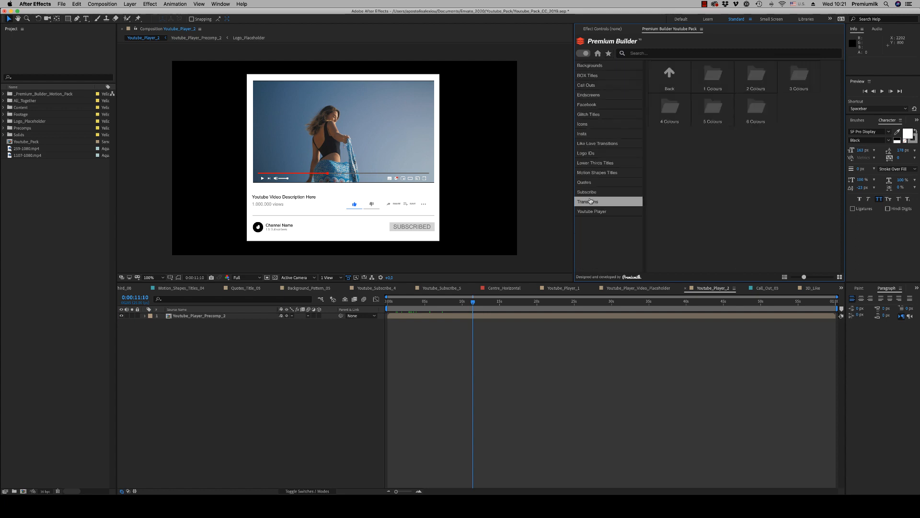
{"action": "left_click", "coordinate": [586, 191]}
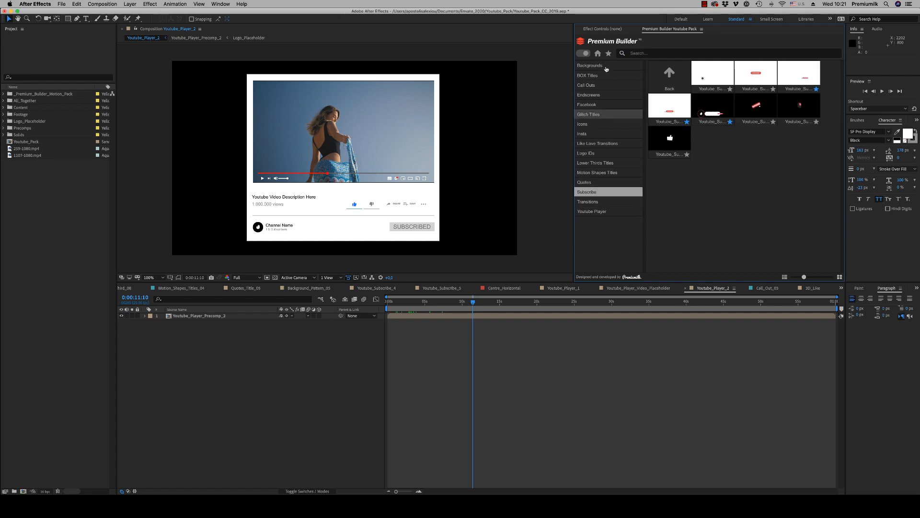
{"action": "left_click", "coordinate": [586, 75]}
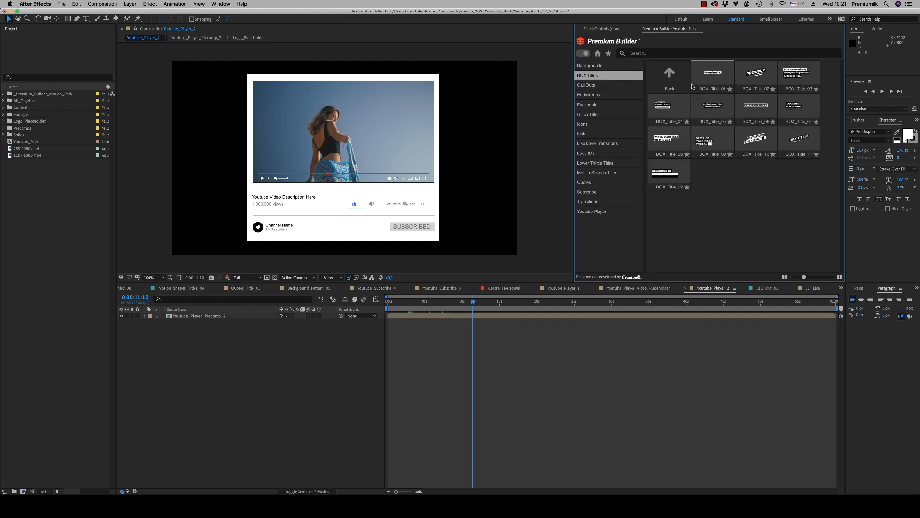
{"action": "left_click", "coordinate": [590, 65]}
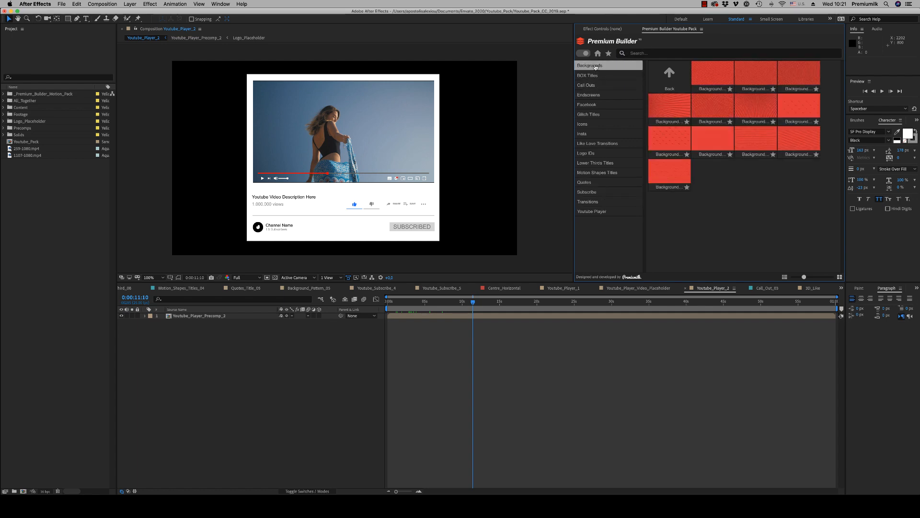
{"action": "left_click", "coordinate": [586, 103]}
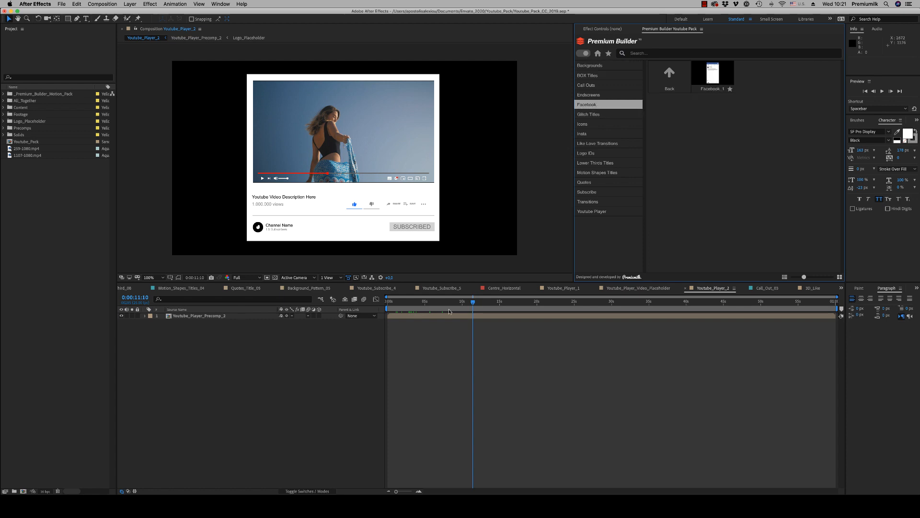
{"action": "left_click", "coordinate": [590, 65]}
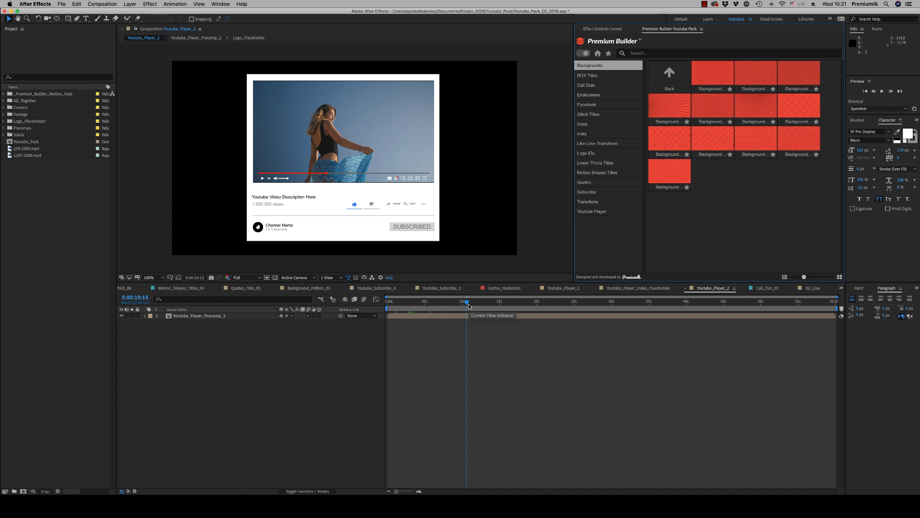
{"action": "left_click", "coordinate": [588, 75]}
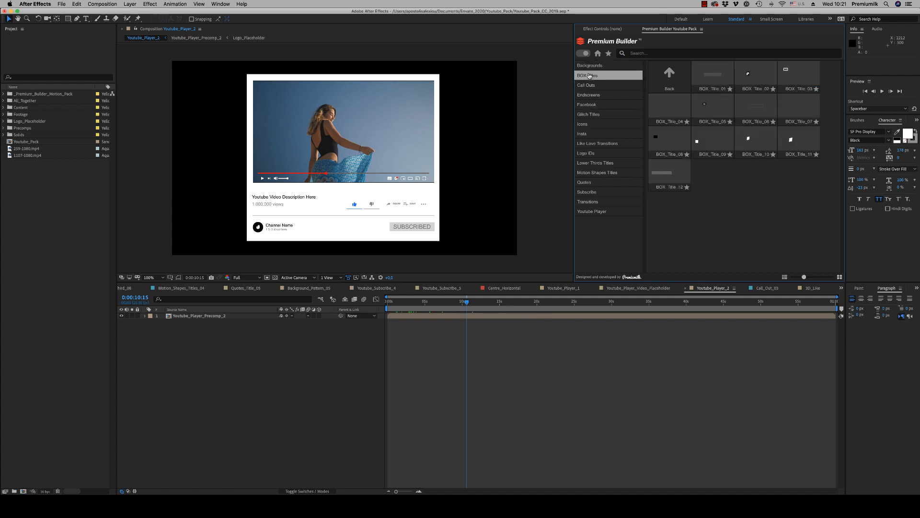